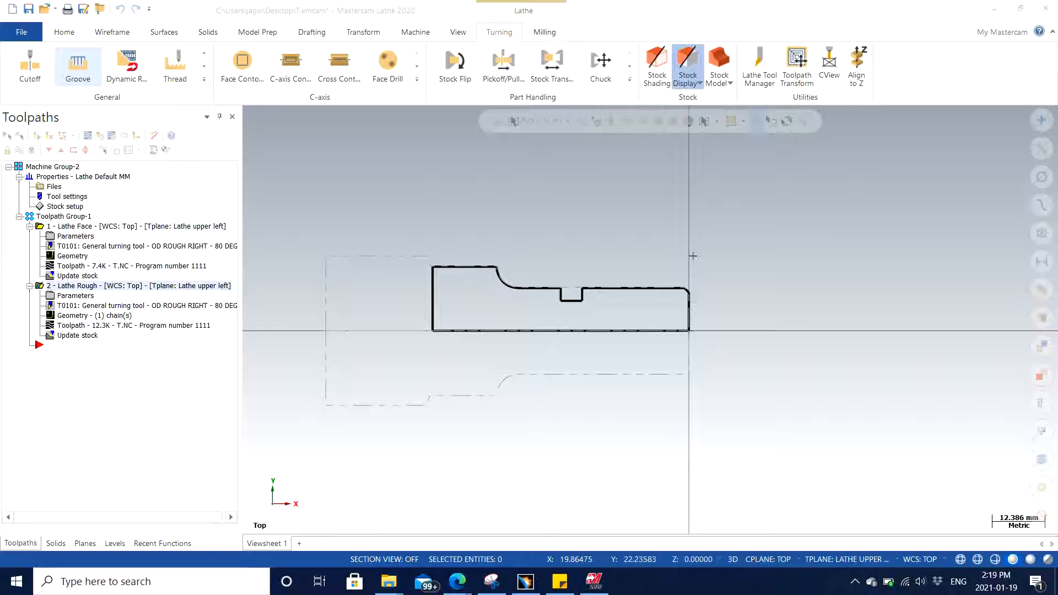
{"action": "mouse_move", "coordinate": [835, 264]}
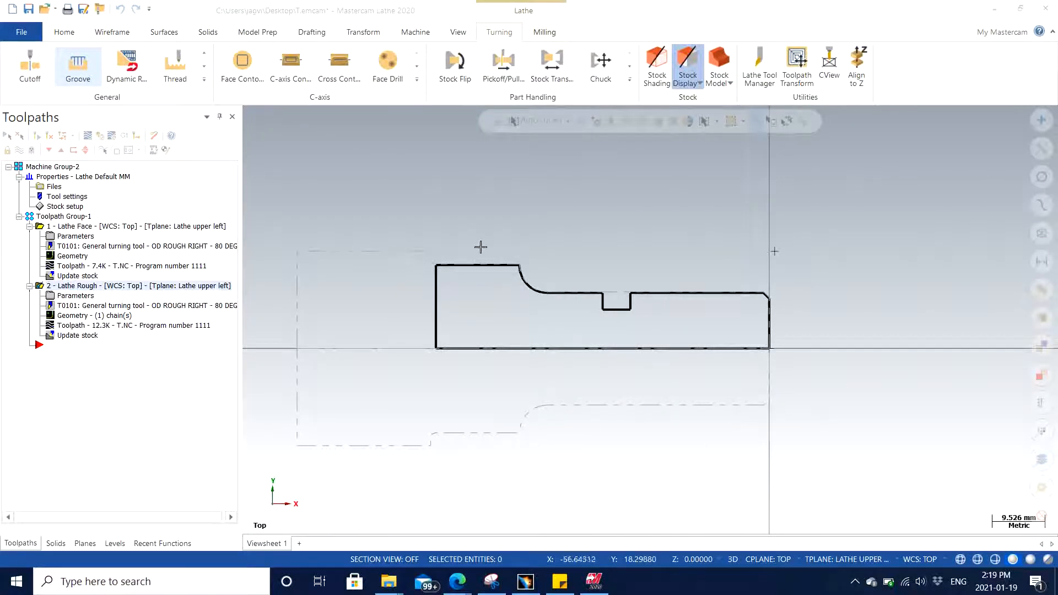
{"action": "mouse_move", "coordinate": [557, 455]}
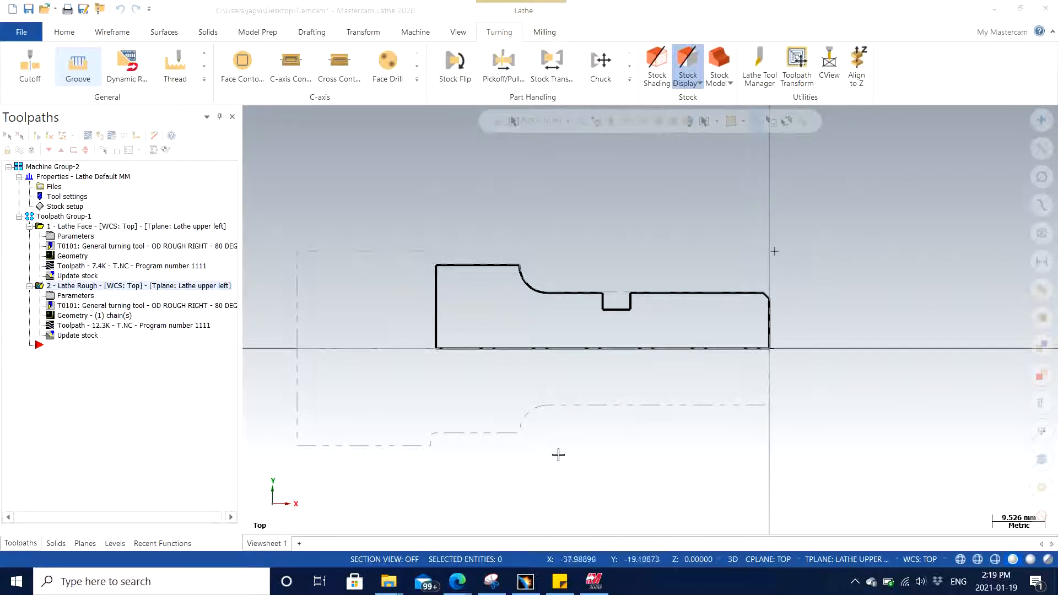
{"action": "mouse_move", "coordinate": [610, 412]}
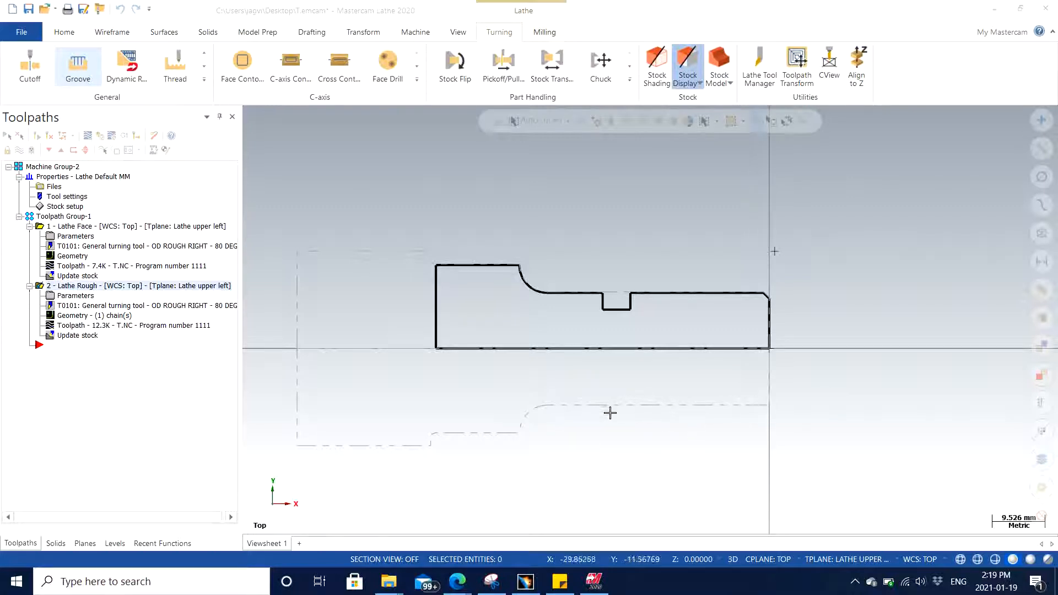
{"action": "mouse_move", "coordinate": [594, 449]}
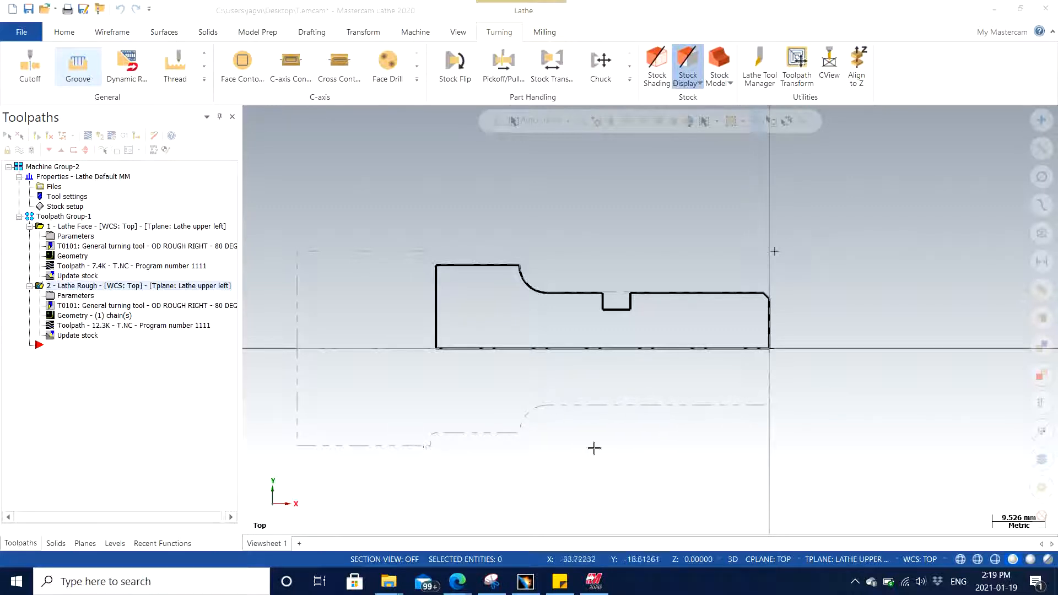
{"action": "mouse_move", "coordinate": [850, 296]}
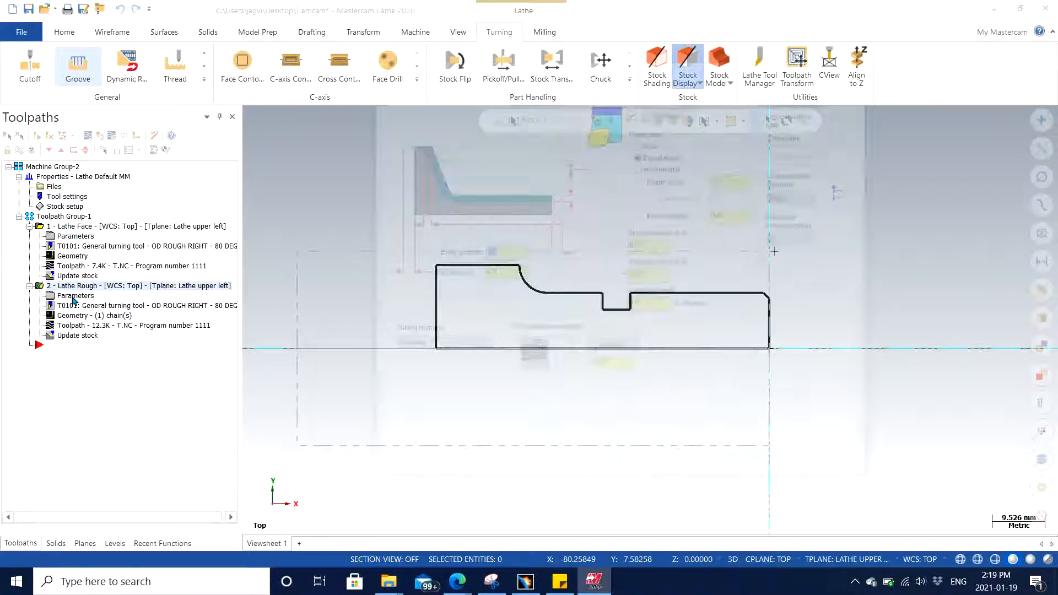
Inspect the Lathe Rough lead-in settings and close the Lead In/Out dialog
{"action": "double_click", "coordinate": [76, 296]}
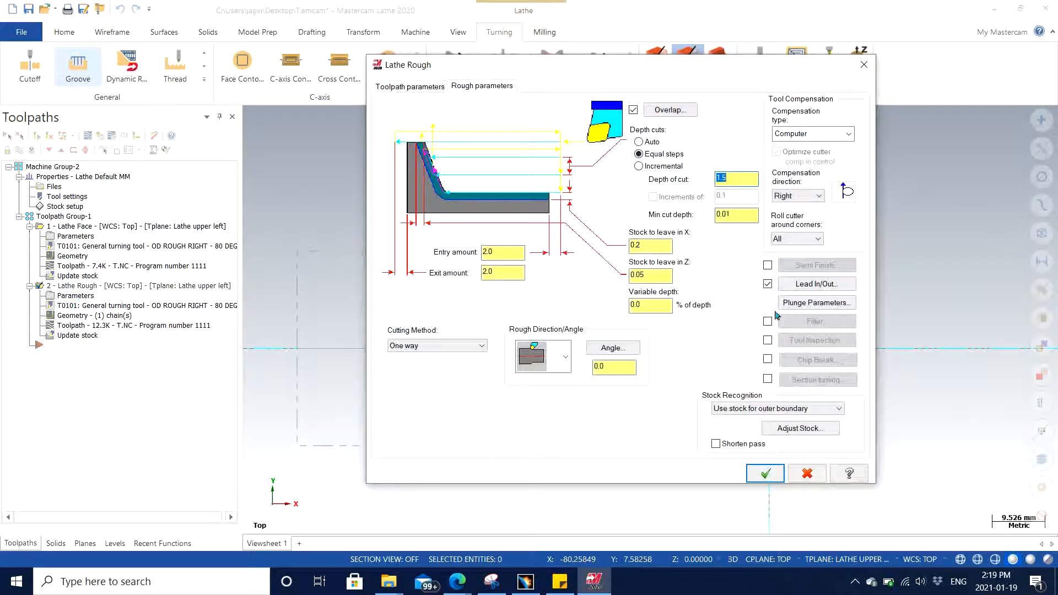
{"action": "left_click", "coordinate": [817, 283]}
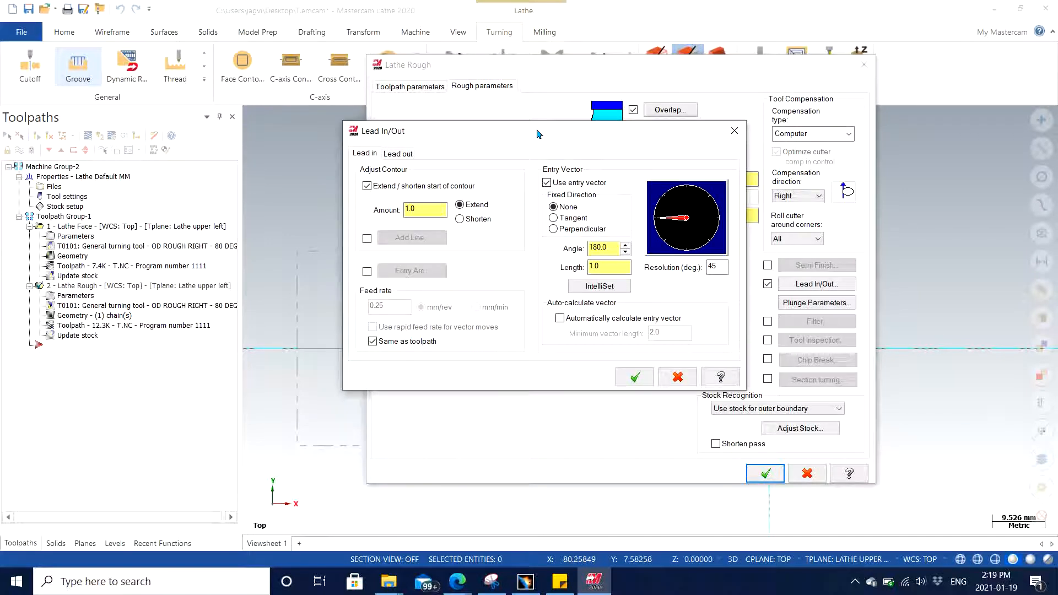
{"action": "left_click", "coordinate": [367, 185]}
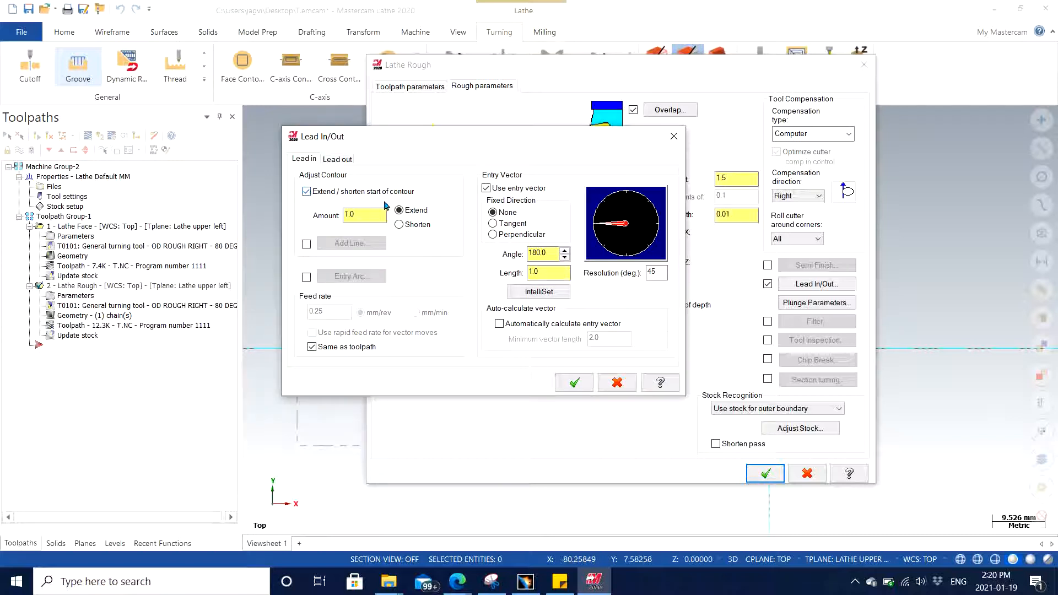
{"action": "left_click", "coordinate": [399, 209]}
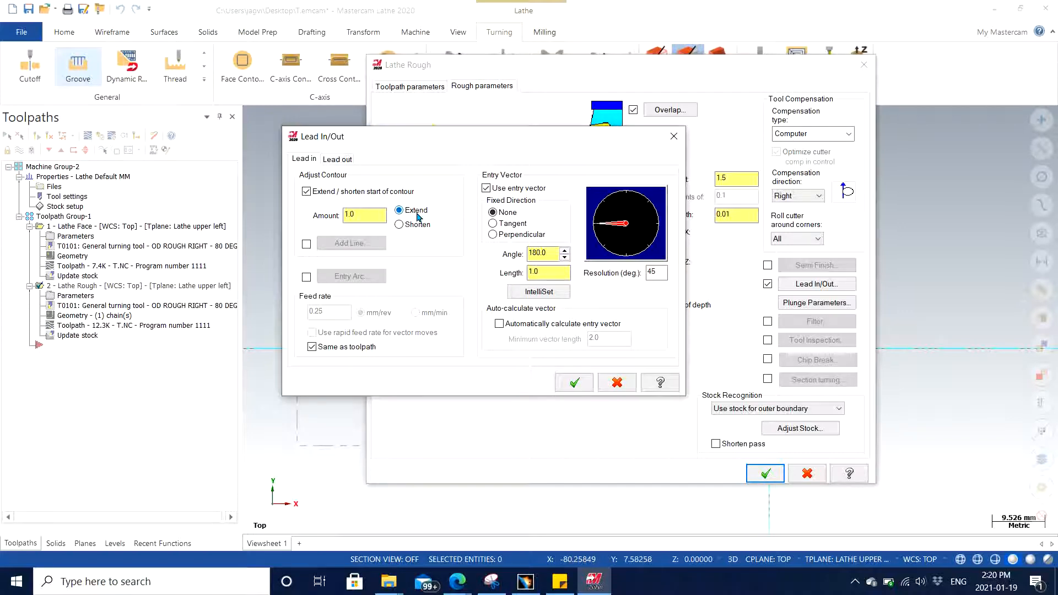
{"action": "left_click", "coordinate": [573, 382]}
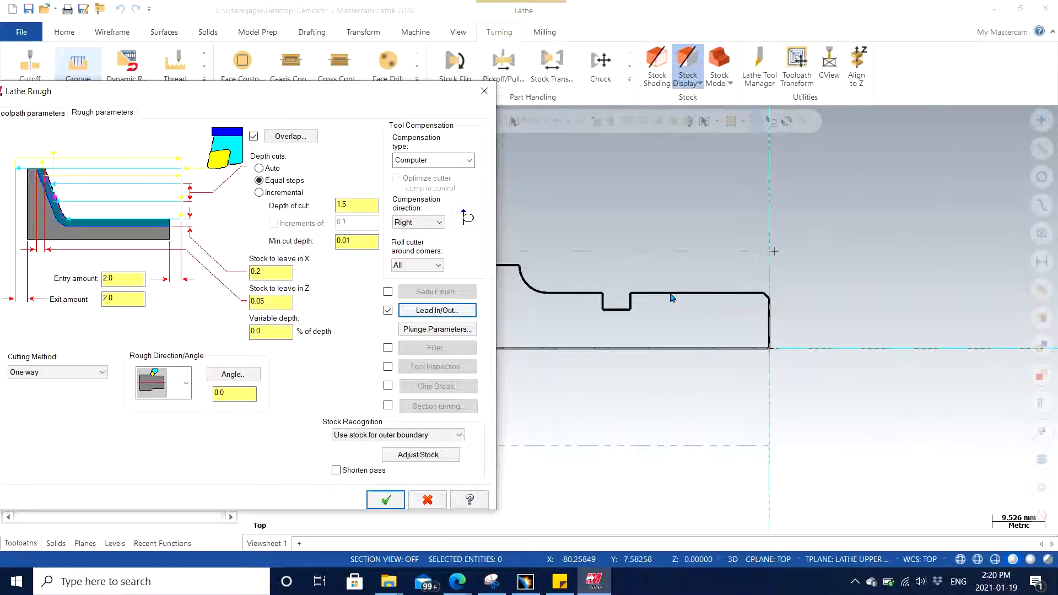
{"action": "mouse_move", "coordinate": [845, 269]}
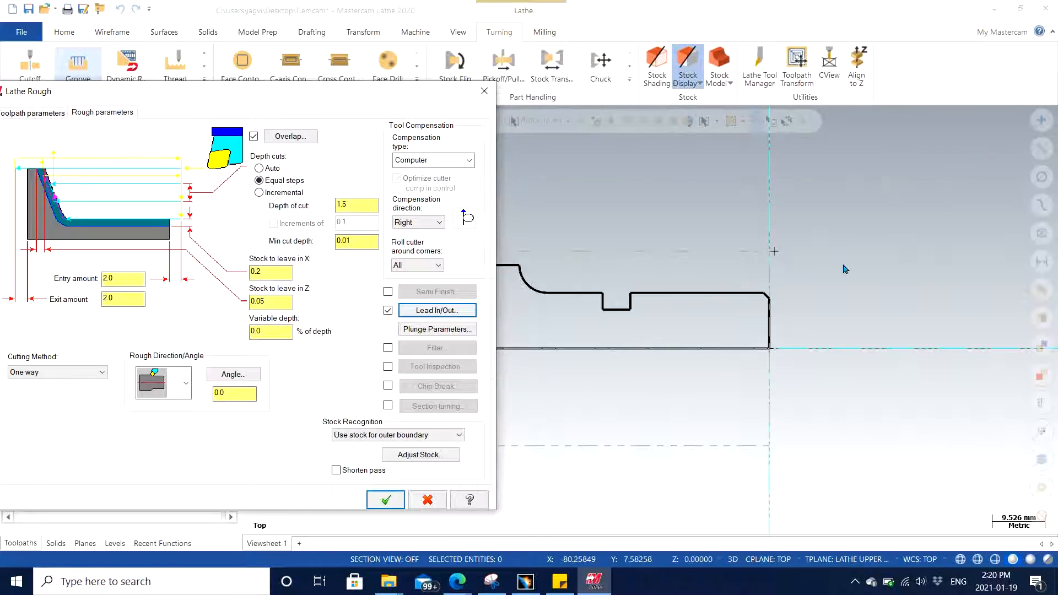
{"action": "mouse_move", "coordinate": [873, 161]}
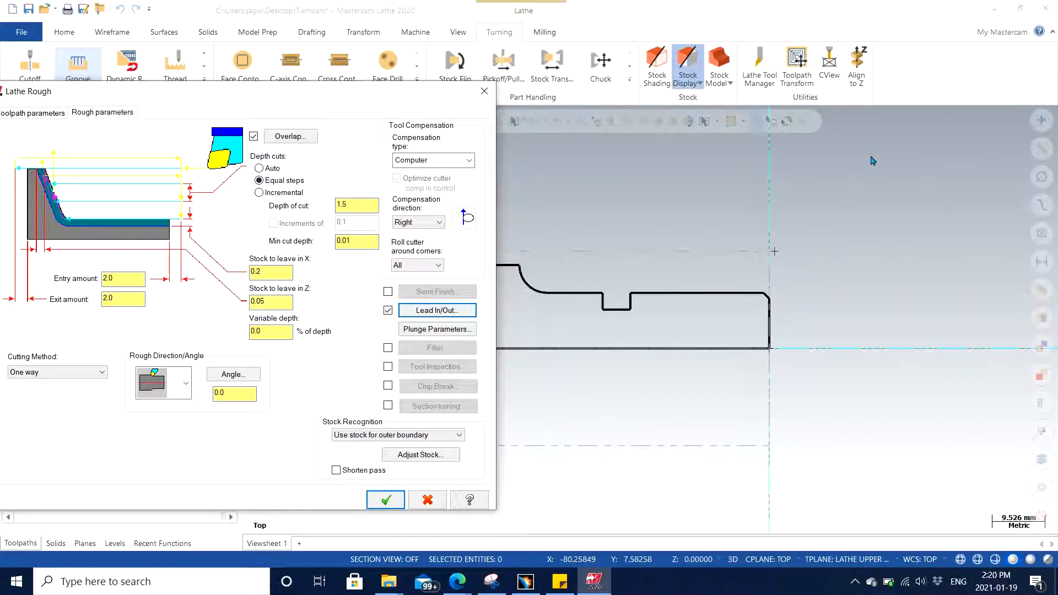
{"action": "mouse_move", "coordinate": [774, 302]}
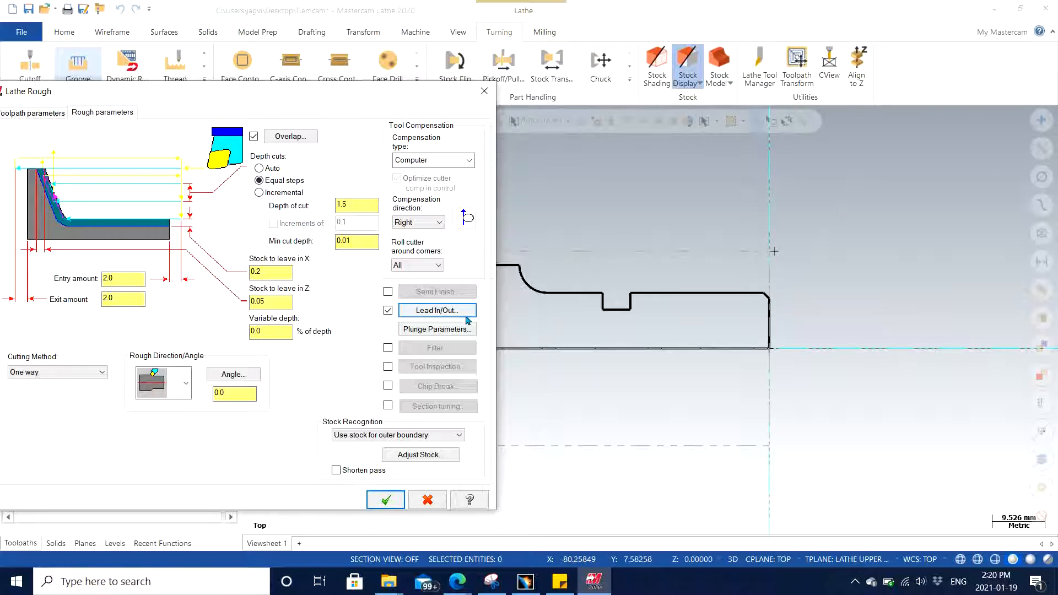
Reopen Lead In/Out and enable lead-in extending the contour 1.0 with a 180° entry vector
{"action": "left_click", "coordinate": [437, 310]}
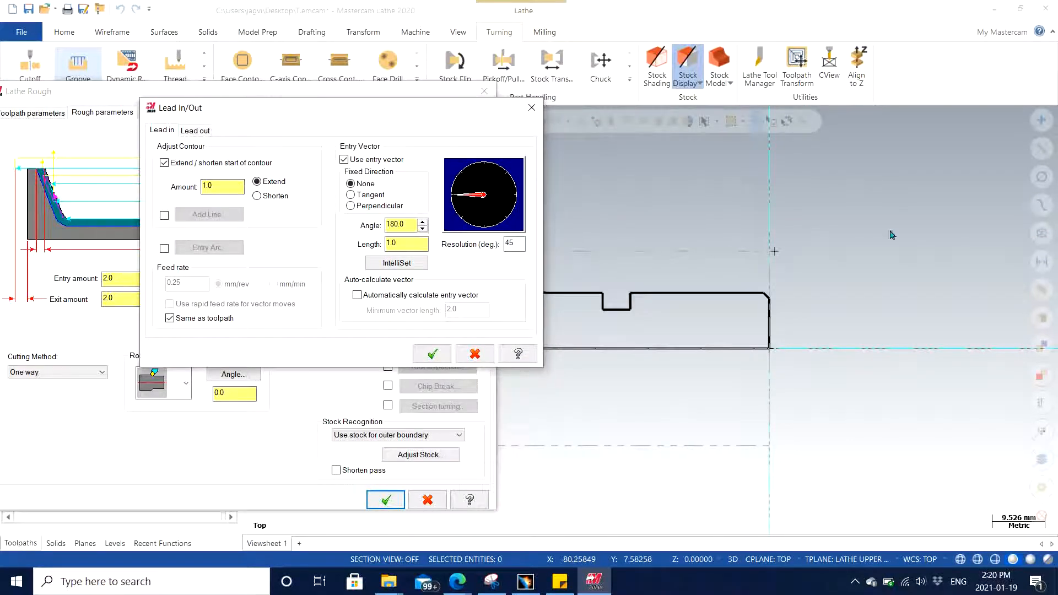
{"action": "mouse_move", "coordinate": [963, 268]}
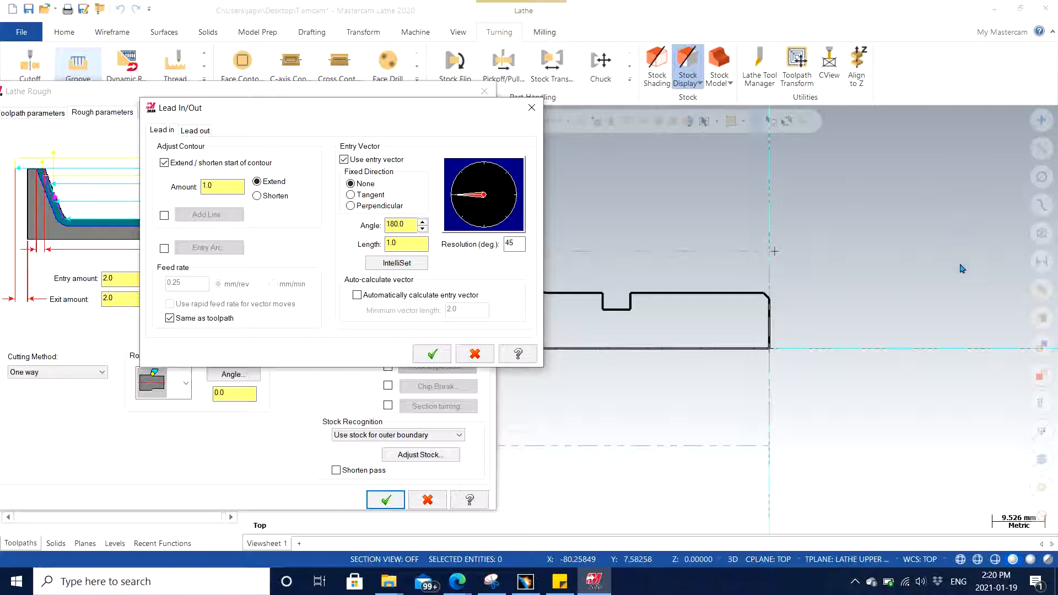
{"action": "mouse_move", "coordinate": [908, 272]}
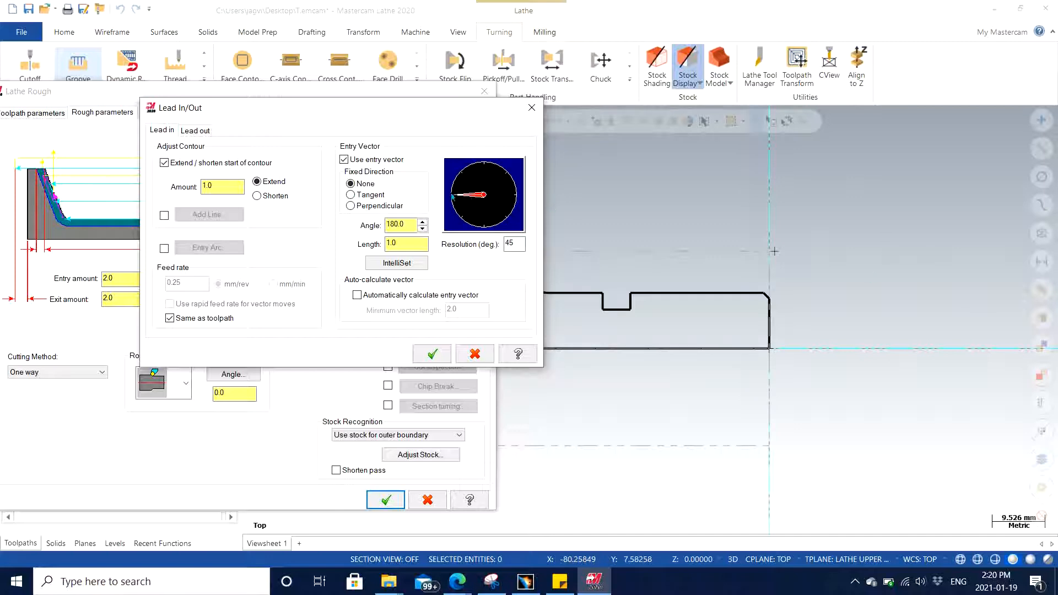
{"action": "mouse_move", "coordinate": [462, 200]}
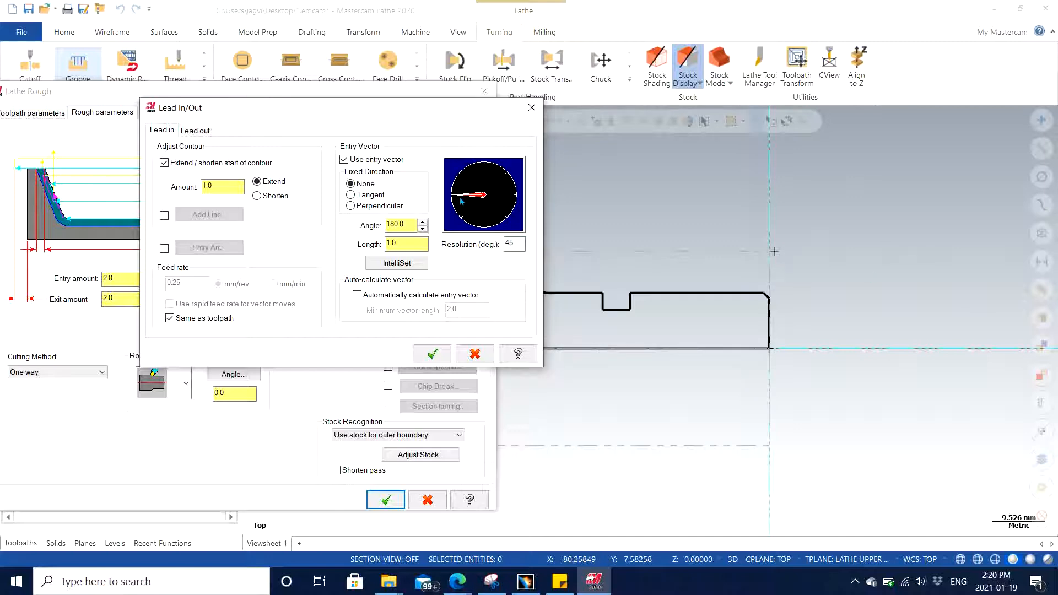
{"action": "mouse_move", "coordinate": [773, 304]}
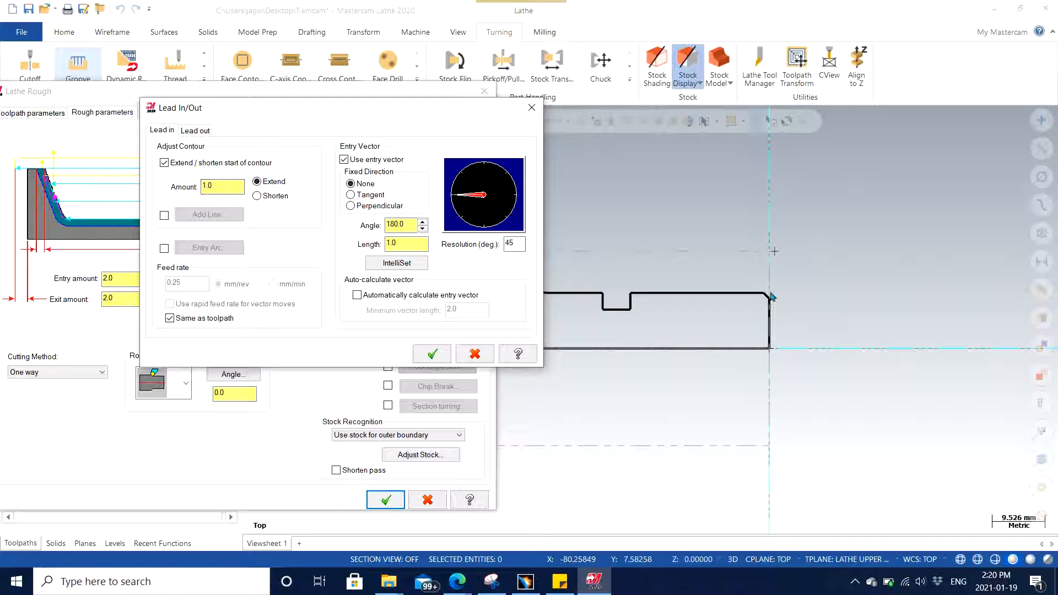
{"action": "mouse_move", "coordinate": [658, 283]}
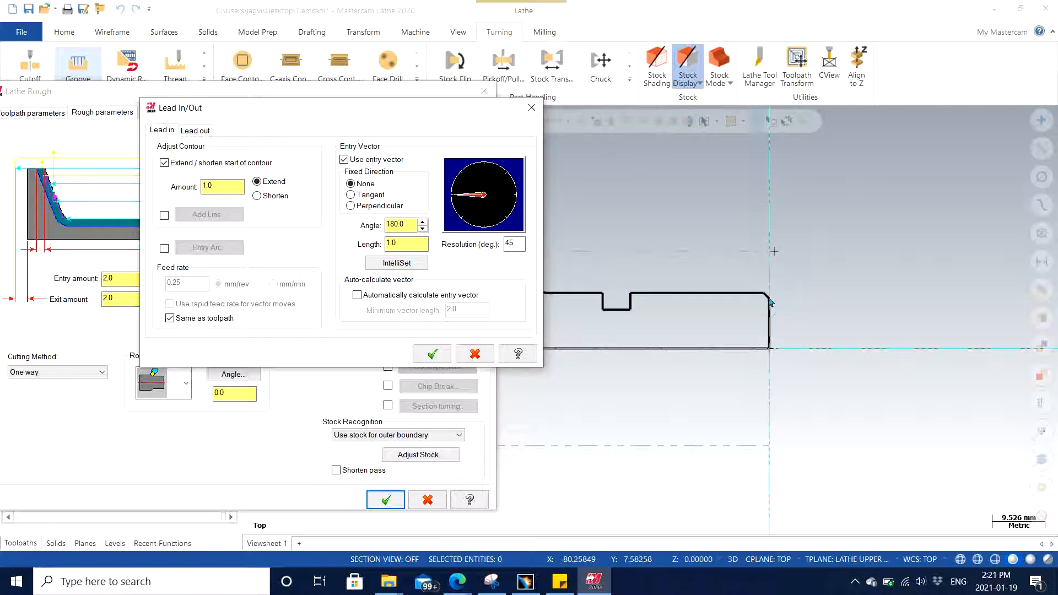
{"action": "mouse_move", "coordinate": [782, 316]}
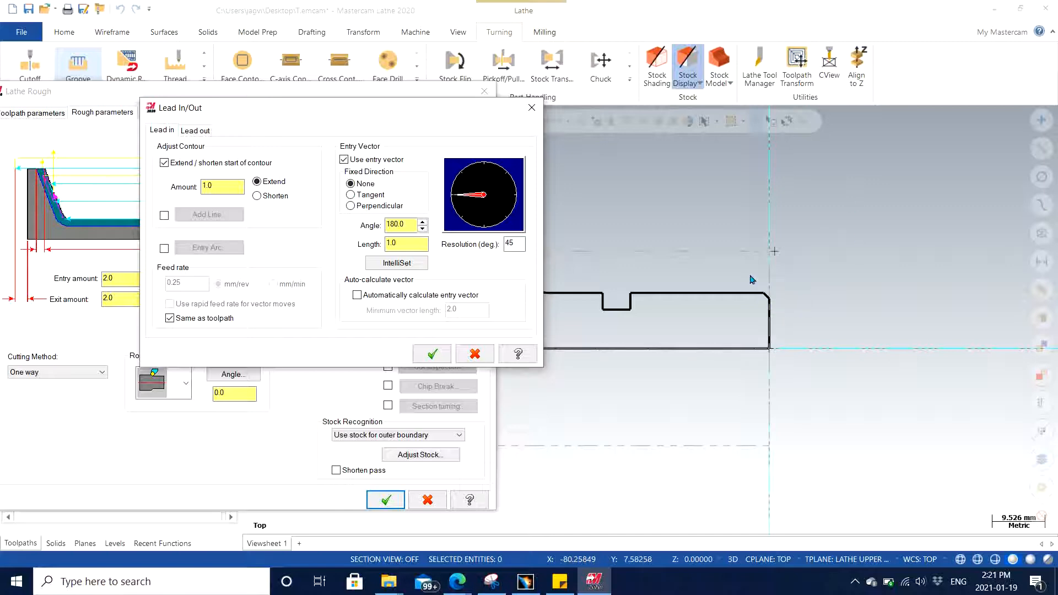
{"action": "mouse_move", "coordinate": [718, 262]}
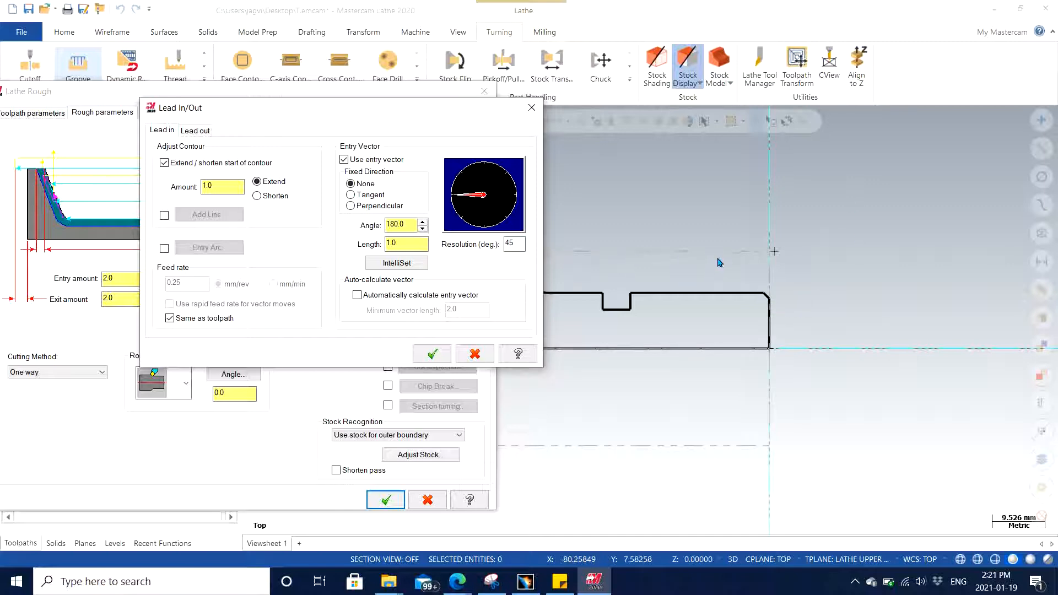
{"action": "mouse_move", "coordinate": [736, 271]}
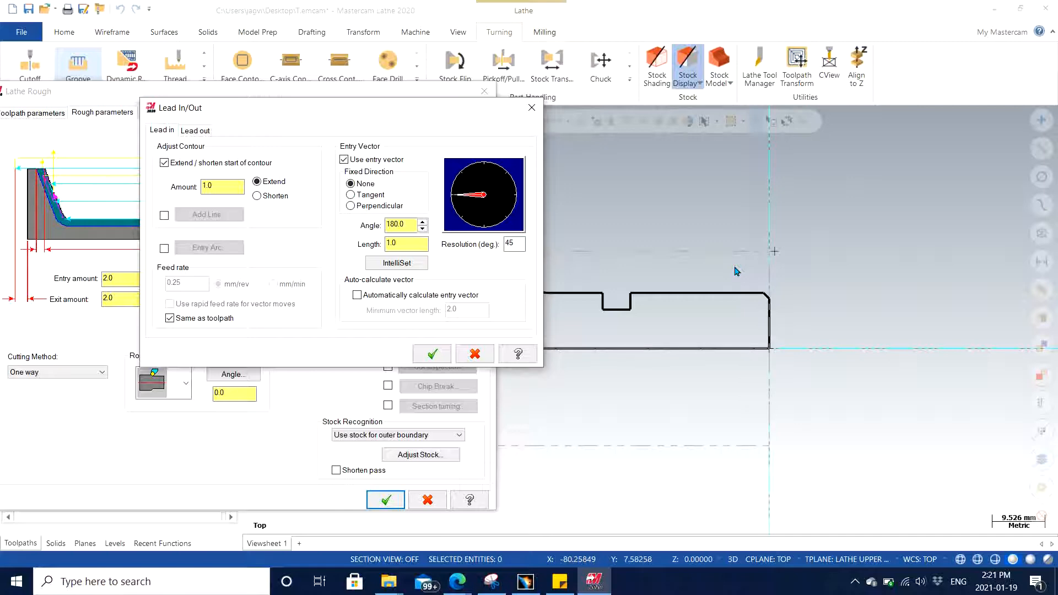
{"action": "mouse_move", "coordinate": [200, 159]}
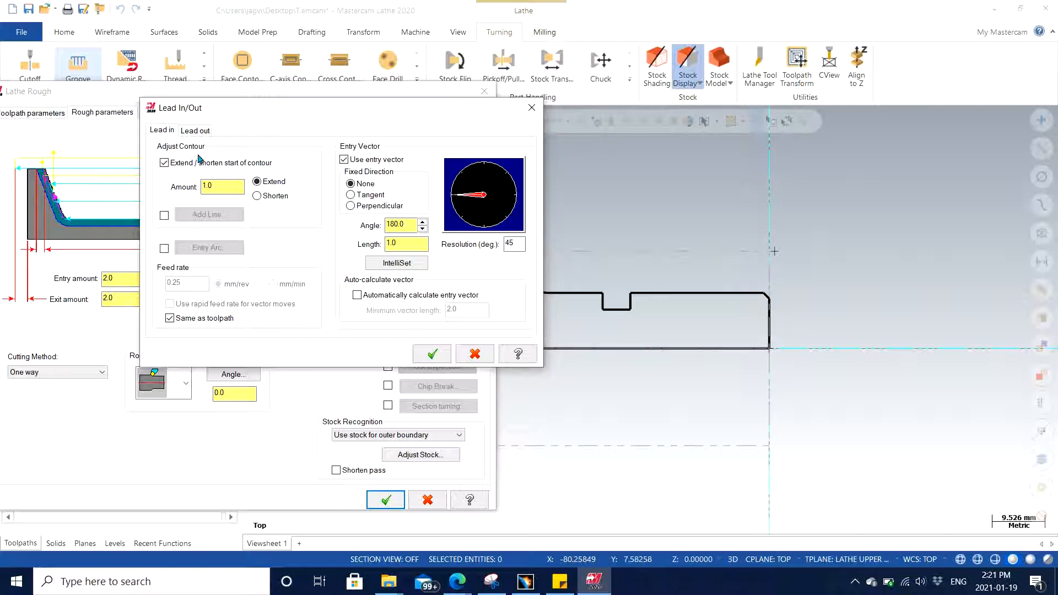
{"action": "left_click", "coordinate": [223, 186]}
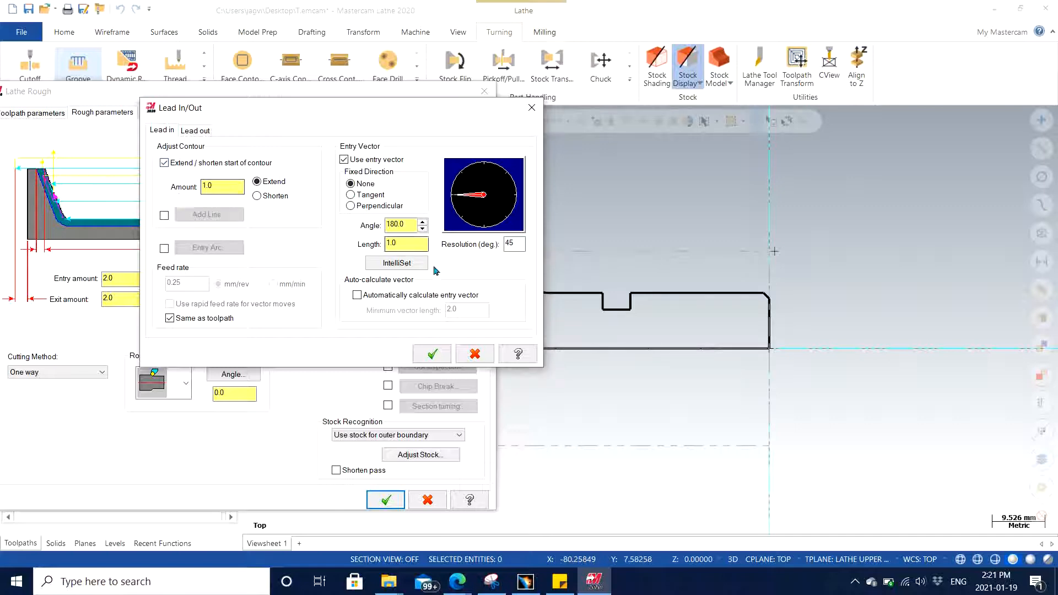
{"action": "left_click", "coordinate": [405, 244]}
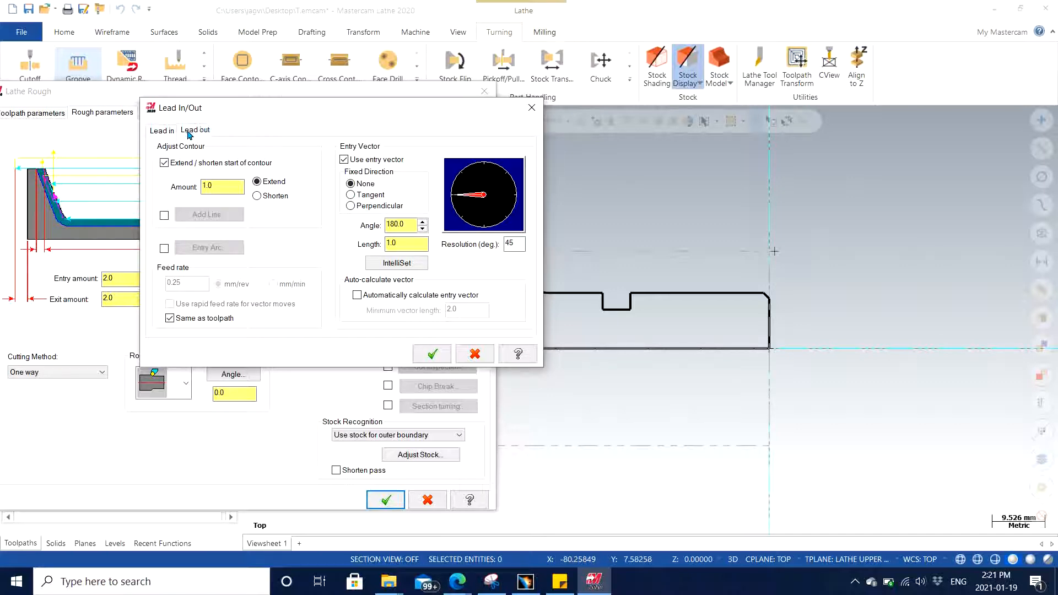
{"action": "left_click", "coordinate": [195, 130]}
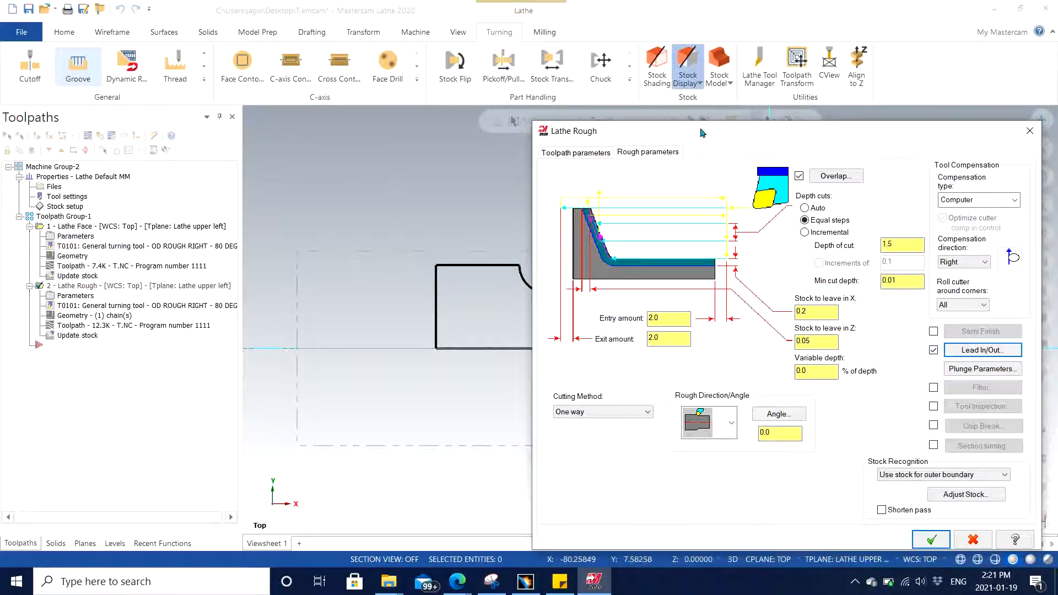
Review the lead-out (1.0 extension, 90° exit vector) and accept the Lathe Rough parameters
{"action": "left_click", "coordinate": [982, 349]}
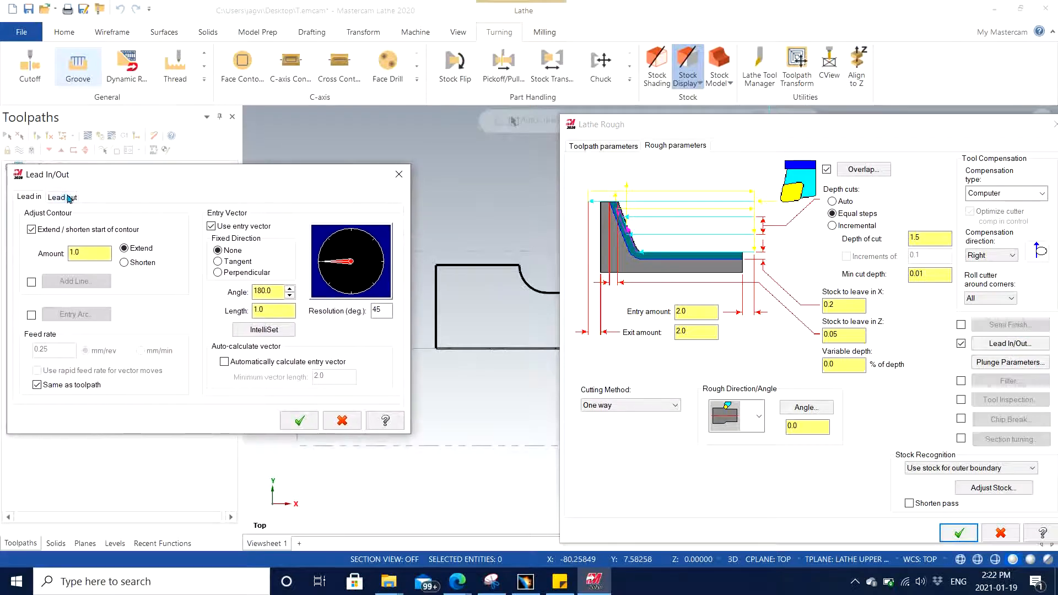
{"action": "left_click", "coordinate": [61, 196]}
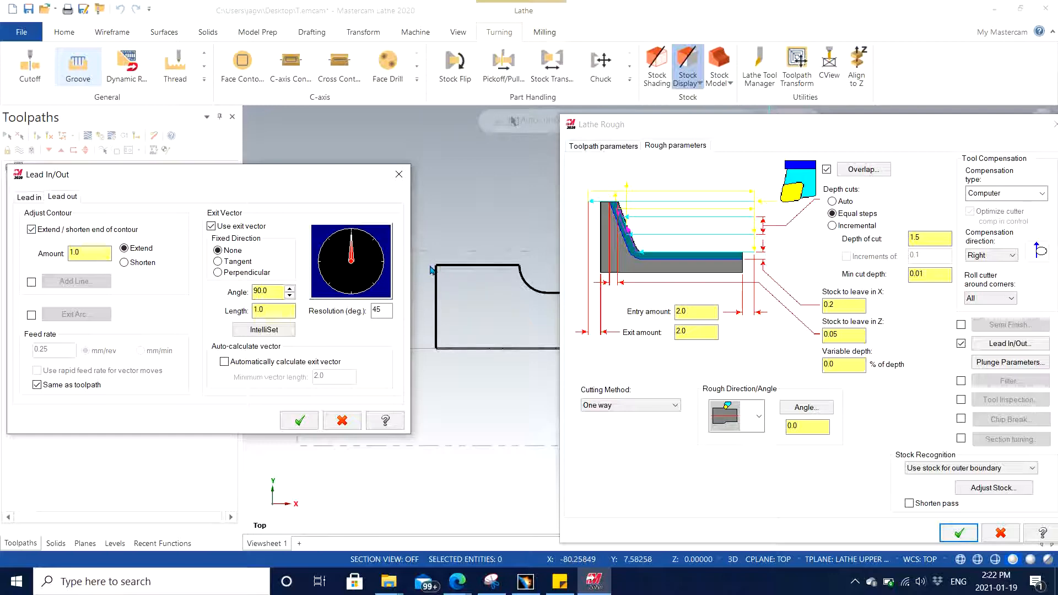
{"action": "mouse_move", "coordinate": [445, 317]}
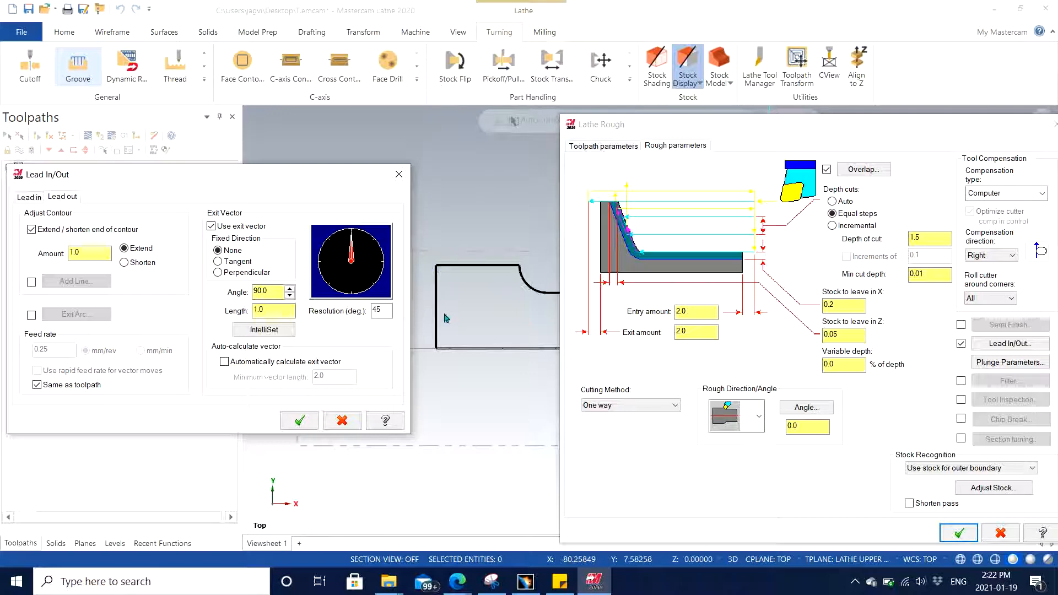
{"action": "mouse_move", "coordinate": [338, 193]}
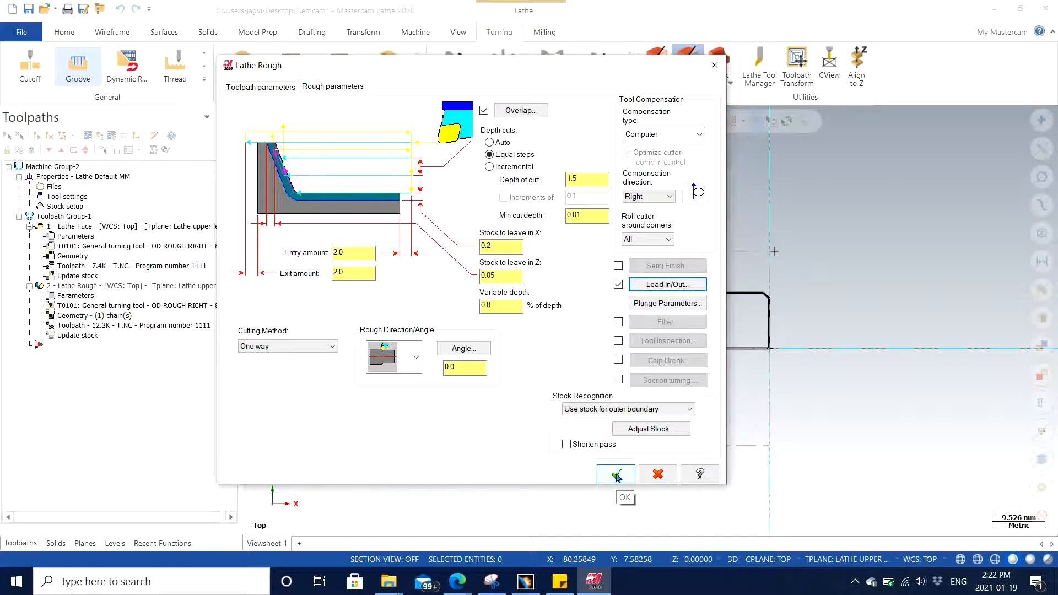
{"action": "left_click", "coordinate": [615, 473]}
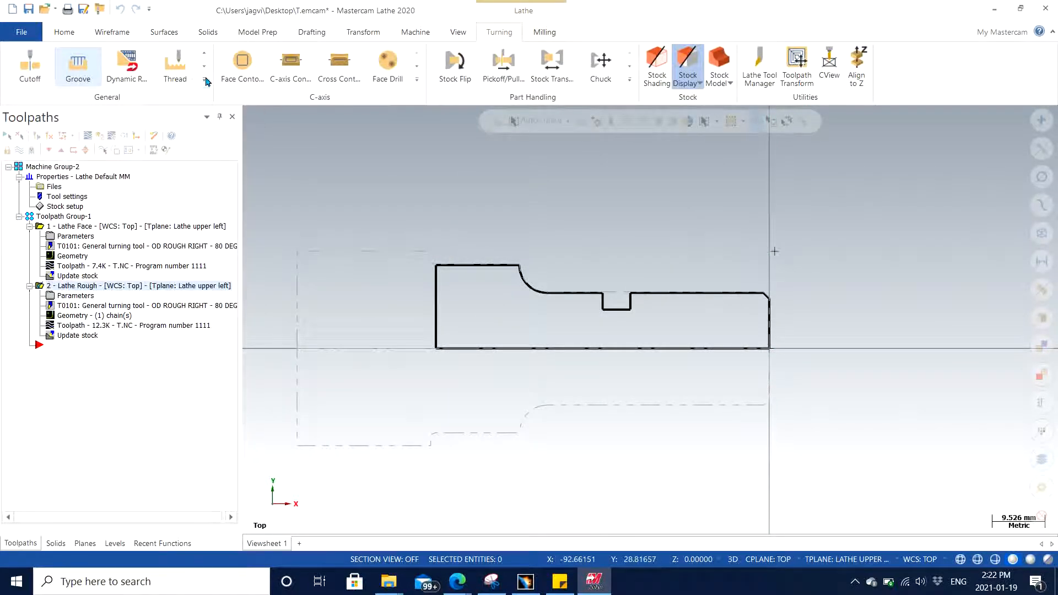
Partial-chain the outer turned profile, reversed, as the Lathe Finish geometry
{"action": "left_click", "coordinate": [205, 80]}
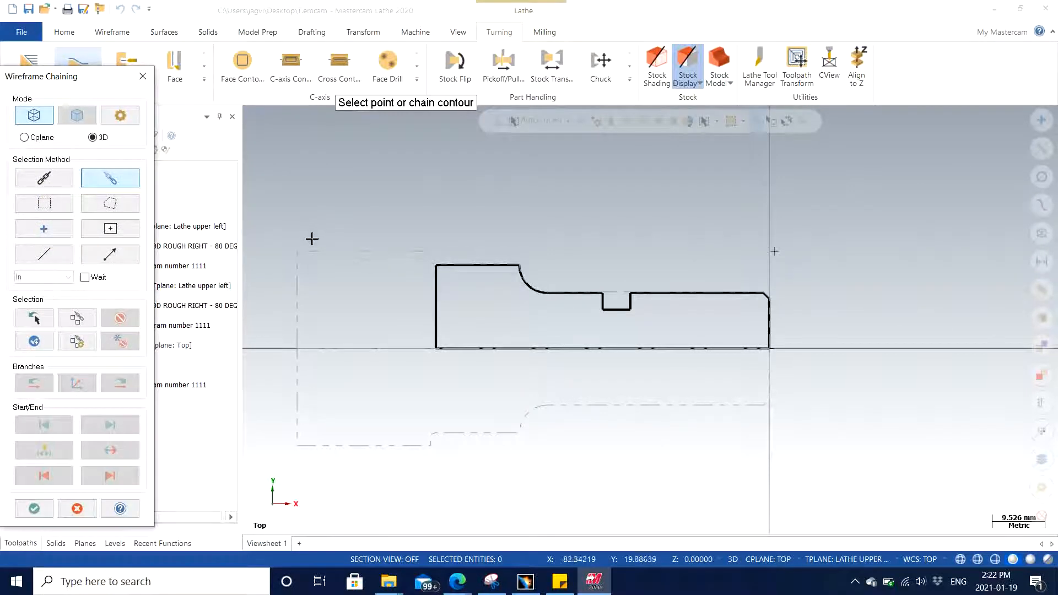
{"action": "mouse_move", "coordinate": [575, 134]}
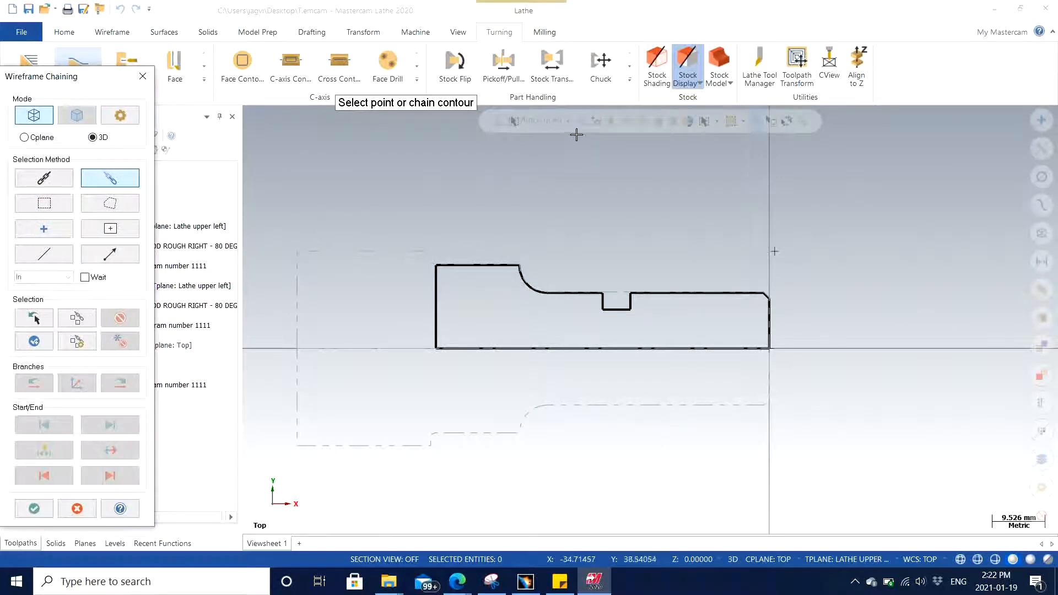
{"action": "scroll", "scroll_direction": "up", "scroll_amount": 3}
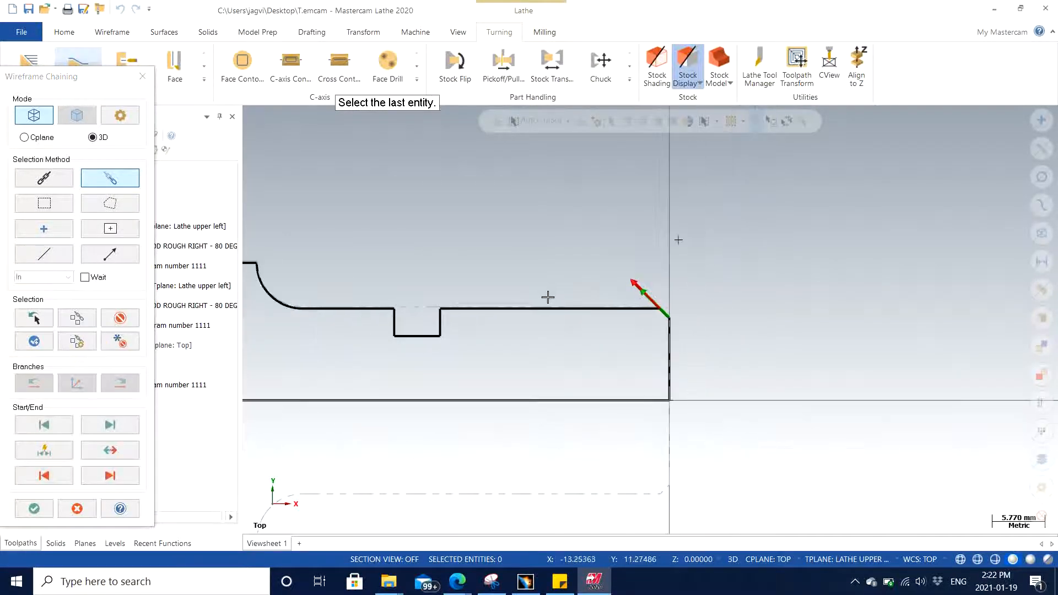
{"action": "mouse_move", "coordinate": [603, 257]}
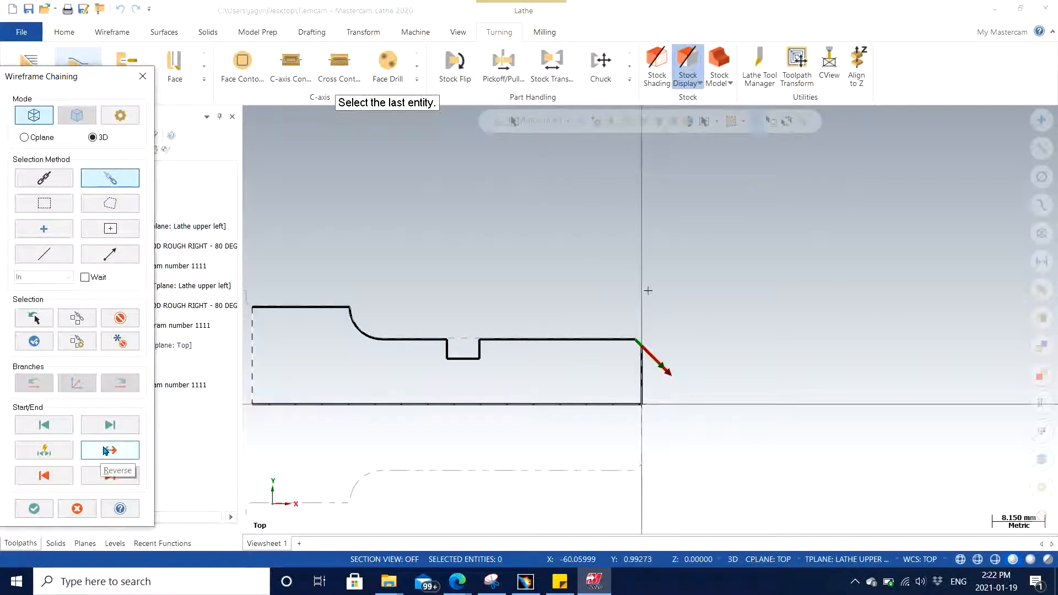
{"action": "left_click", "coordinate": [109, 450]}
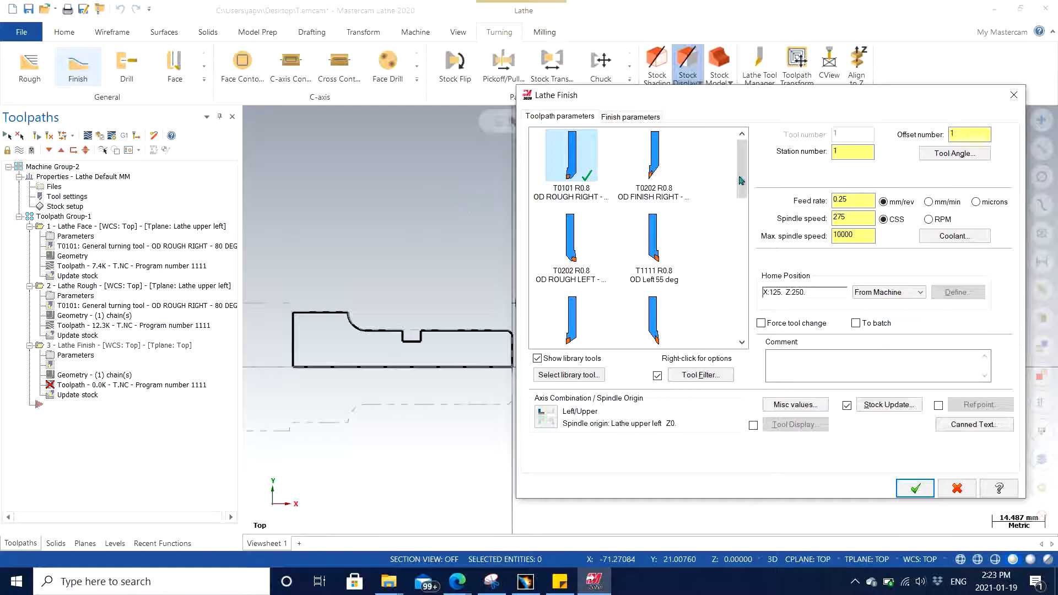
Scroll the Lathe Finish tool library to T1212 and T2222 and move the dialog aside
{"action": "scroll", "scroll_direction": "down", "scroll_amount": 3}
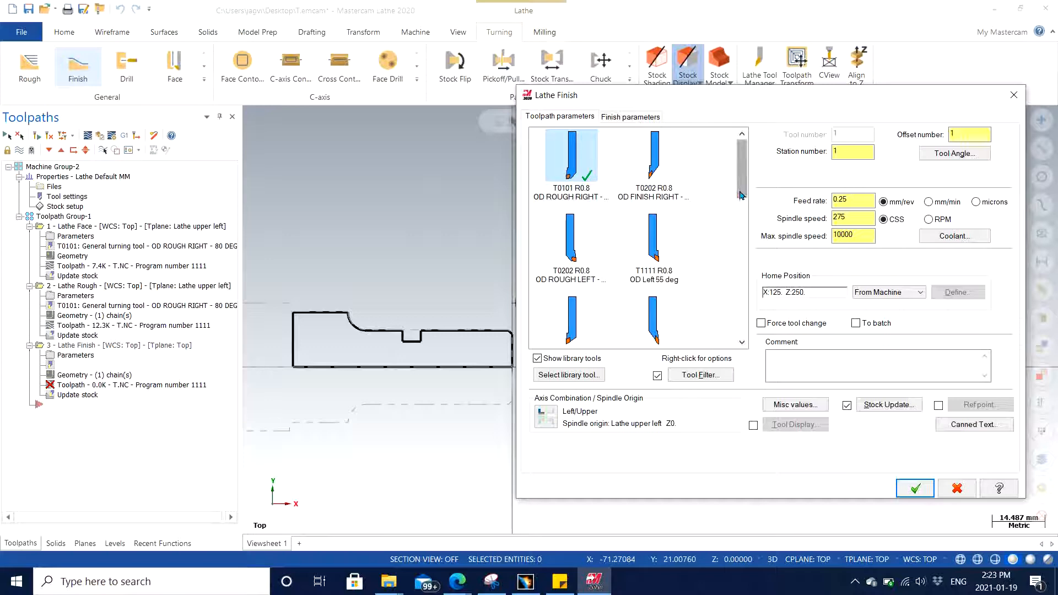
{"action": "scroll", "scroll_direction": "down", "scroll_amount": 3}
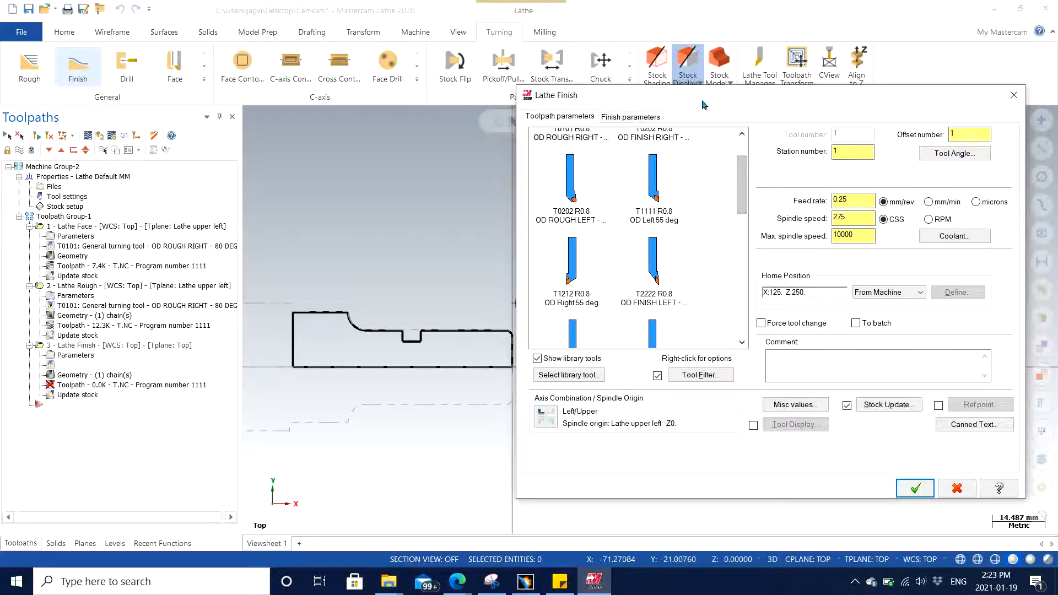
{"action": "left_click_drag", "start_coordinate": [704, 95], "coordinate": [270, 111]}
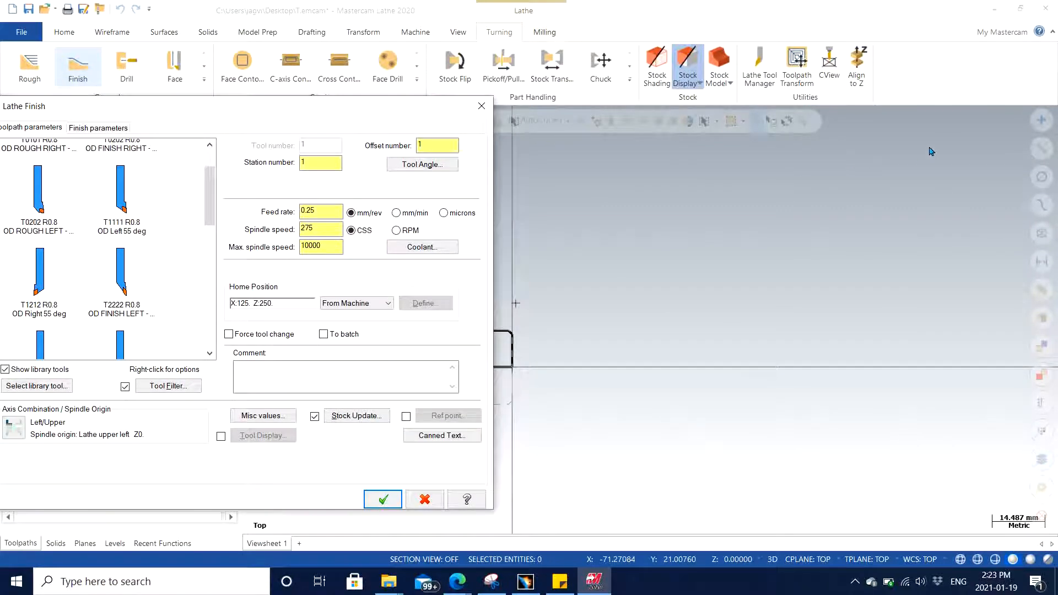
{"action": "mouse_move", "coordinate": [943, 124]}
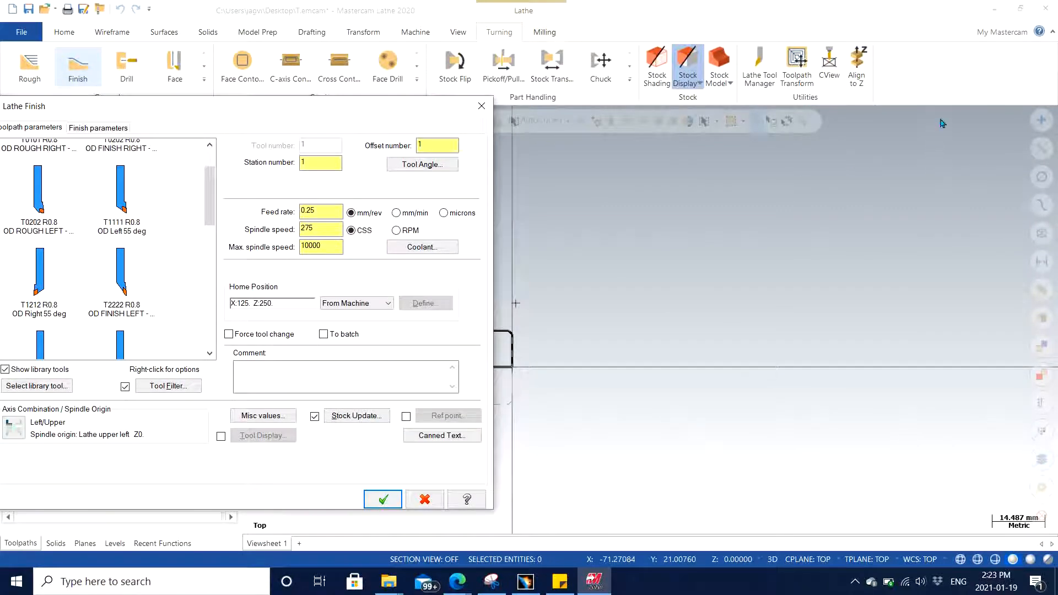
{"action": "mouse_move", "coordinate": [902, 140]}
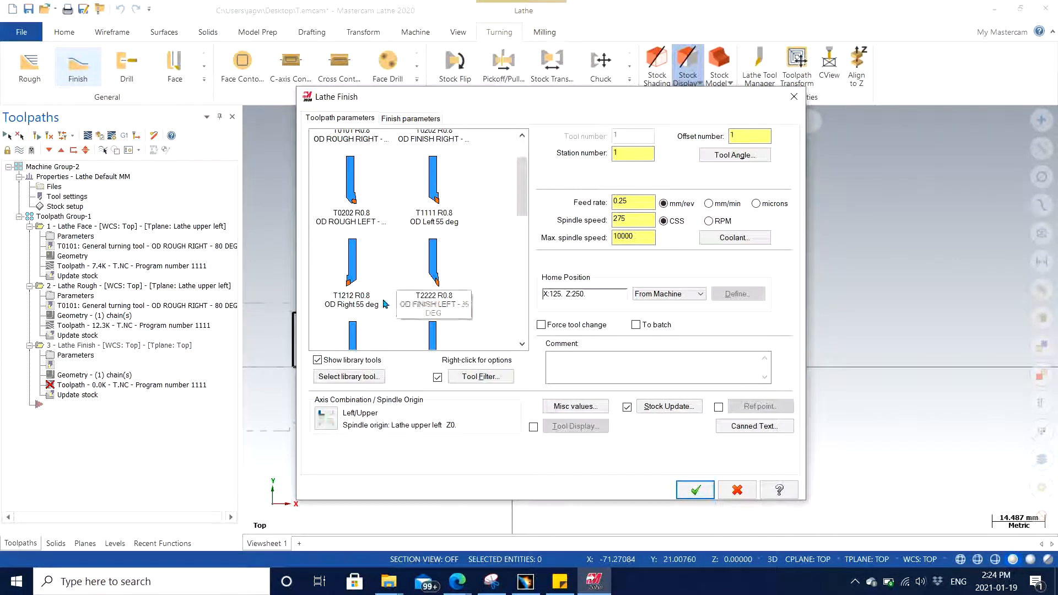
Select tool T0202 OD Finish Right with spindle speed 1000 and max spindle speed 3500
{"action": "left_click", "coordinate": [351, 162]}
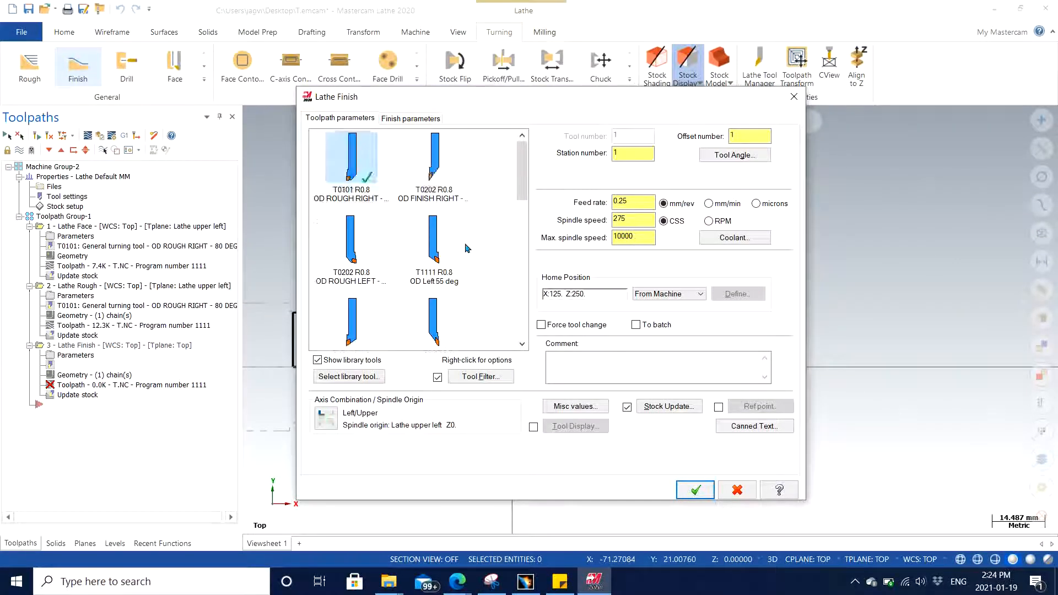
{"action": "mouse_move", "coordinate": [435, 161]}
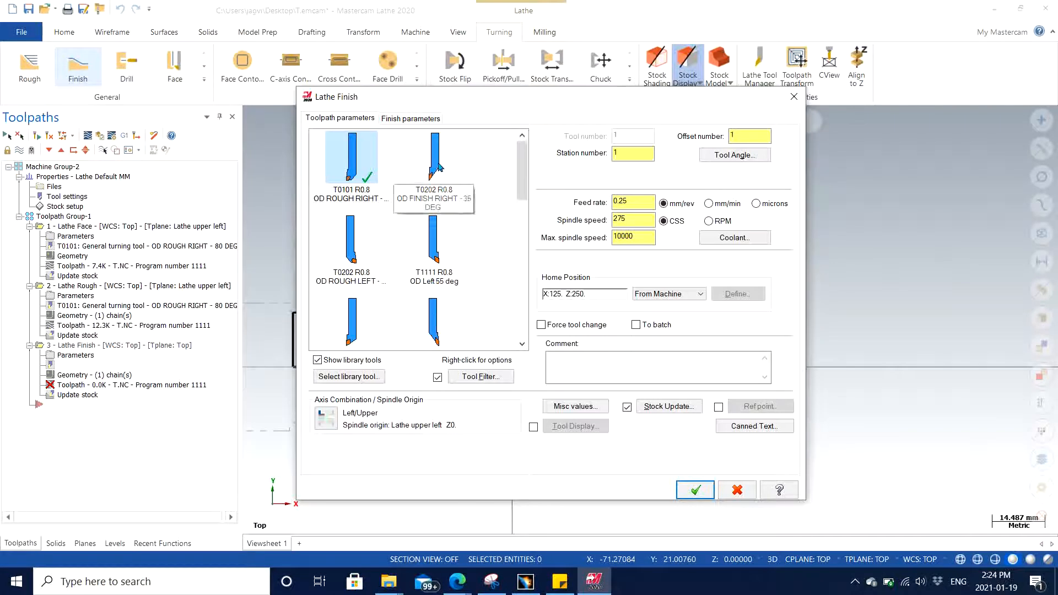
{"action": "left_click", "coordinate": [434, 158]}
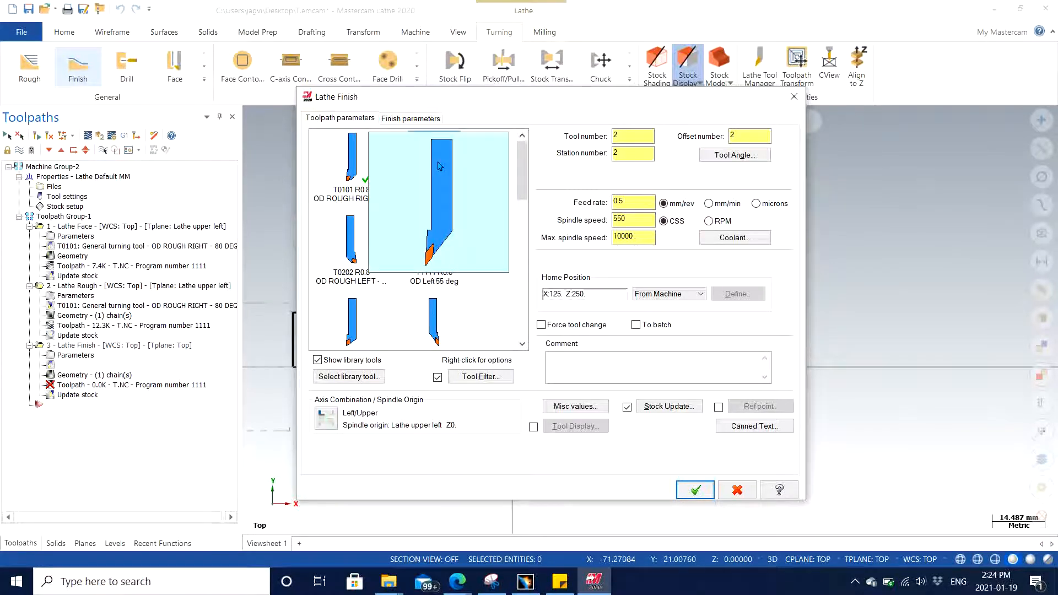
{"action": "left_click", "coordinate": [434, 159]}
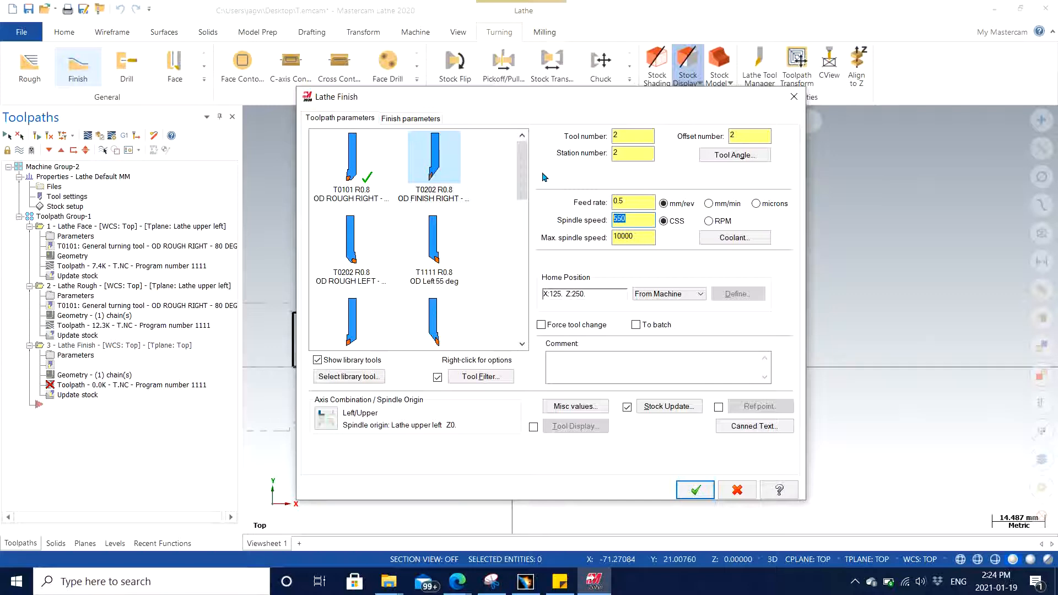
{"action": "type", "text": "16"}
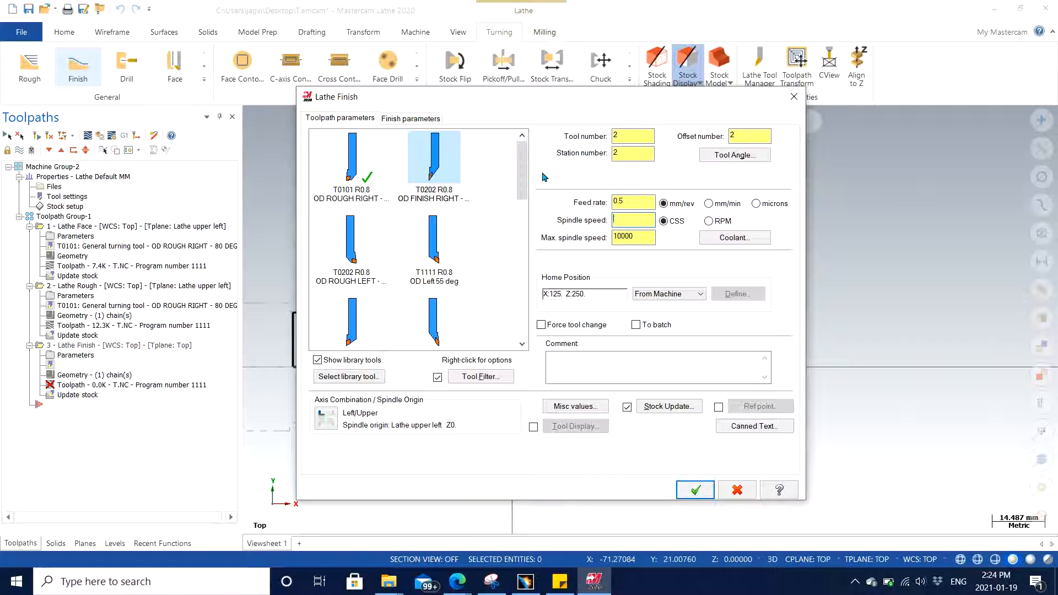
{"action": "type", "text": "1000"}
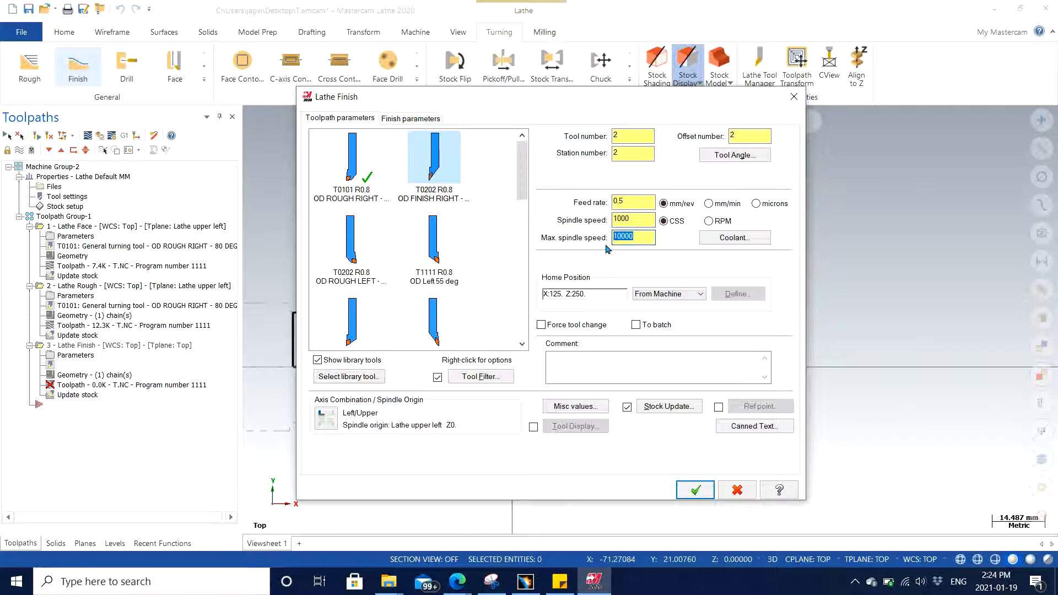
{"action": "type", "text": "3500"}
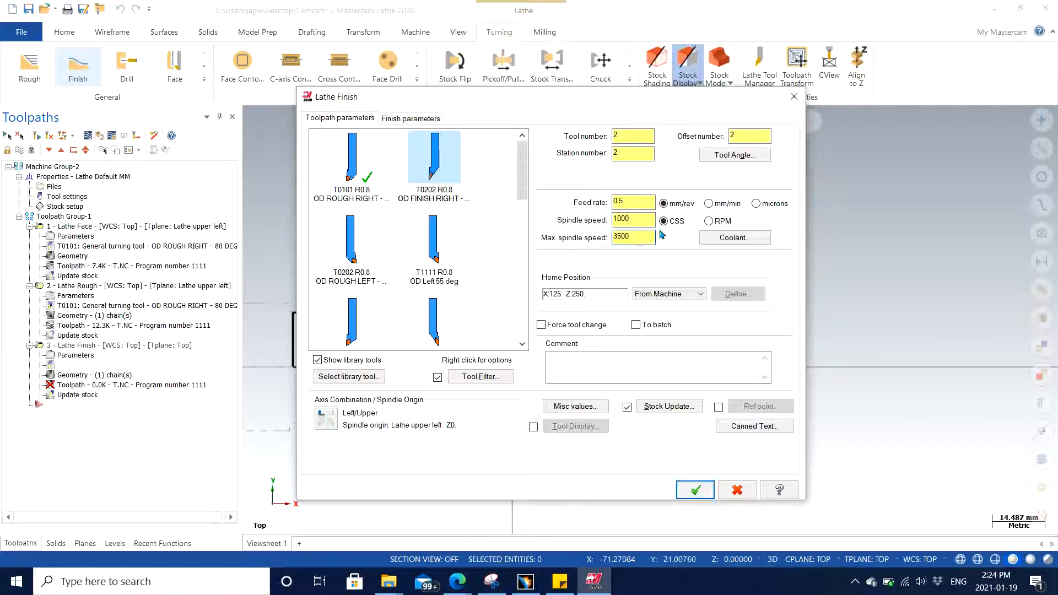
Turn flood coolant on for the finish toolpath
{"action": "left_click", "coordinate": [734, 237]}
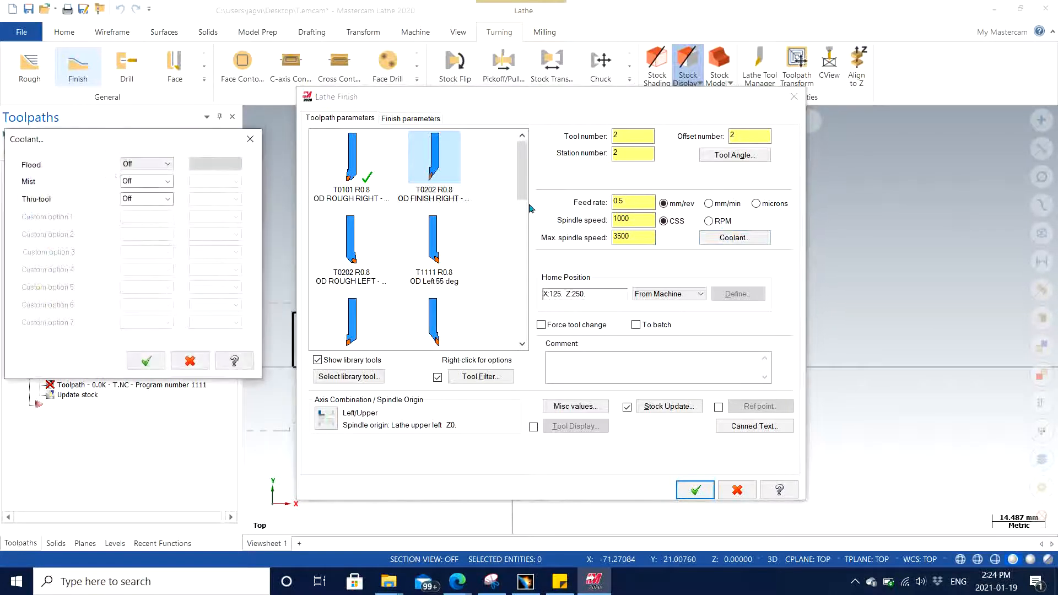
{"action": "left_click", "coordinate": [146, 163]}
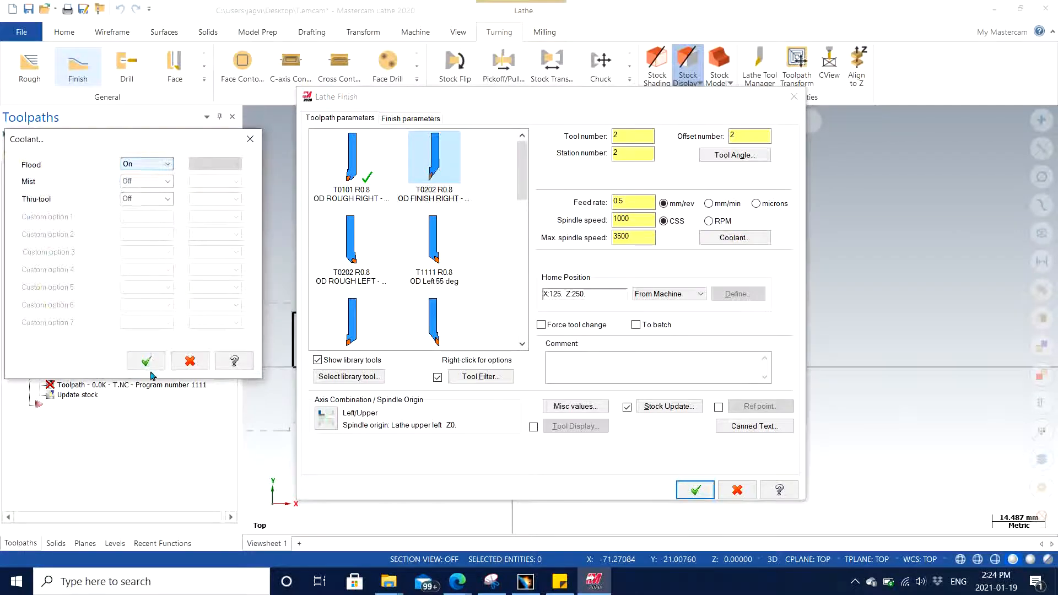
{"action": "left_click", "coordinate": [146, 360]}
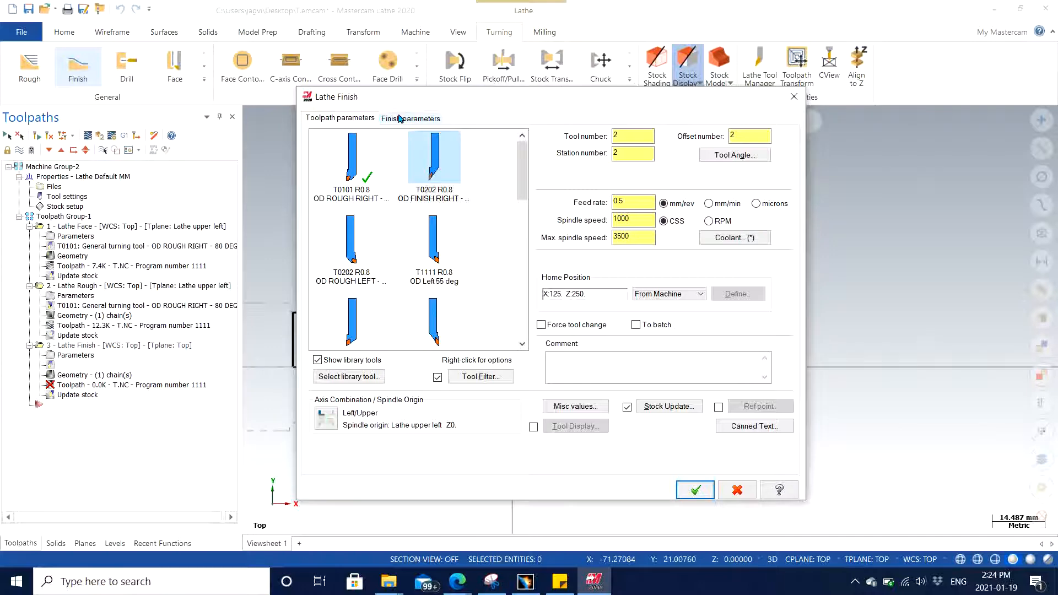
Set the finish toolpath to 2 finish passes with a 0.1 finish stepover
{"action": "left_click", "coordinate": [411, 118]}
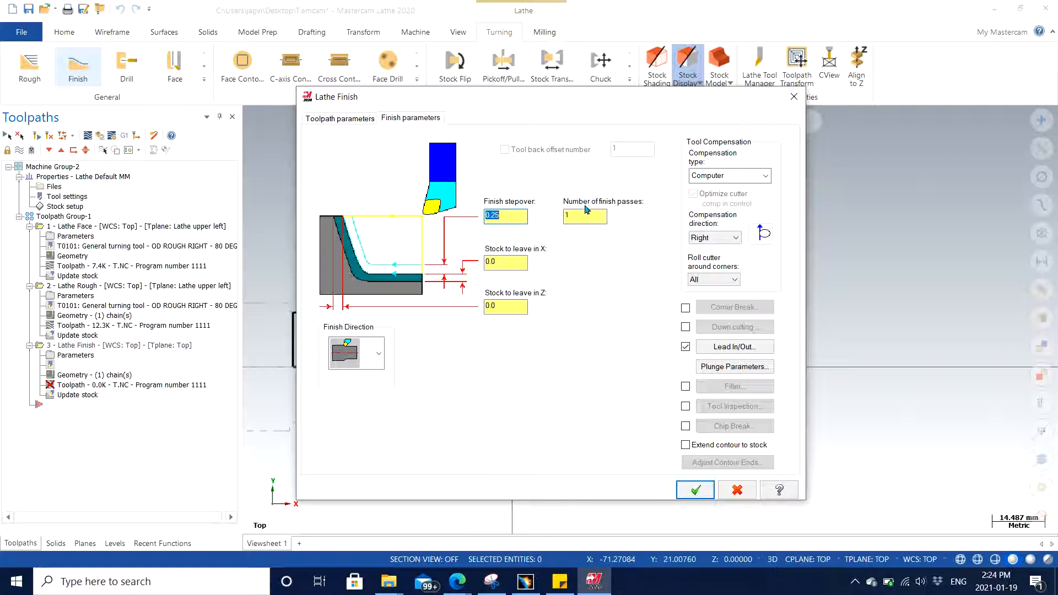
{"action": "mouse_move", "coordinate": [654, 215]}
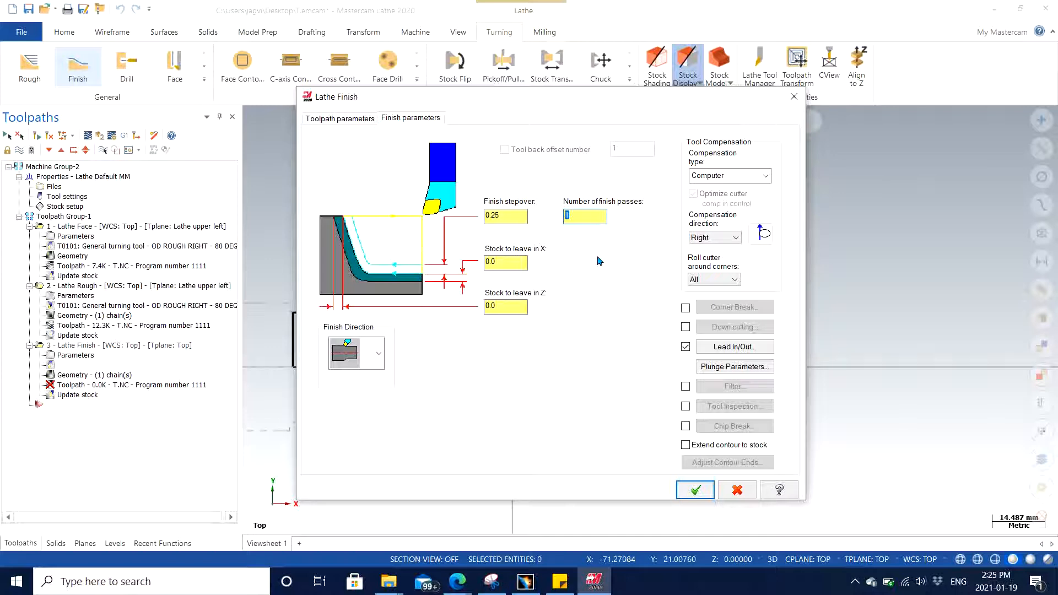
{"action": "type", "text": "2"}
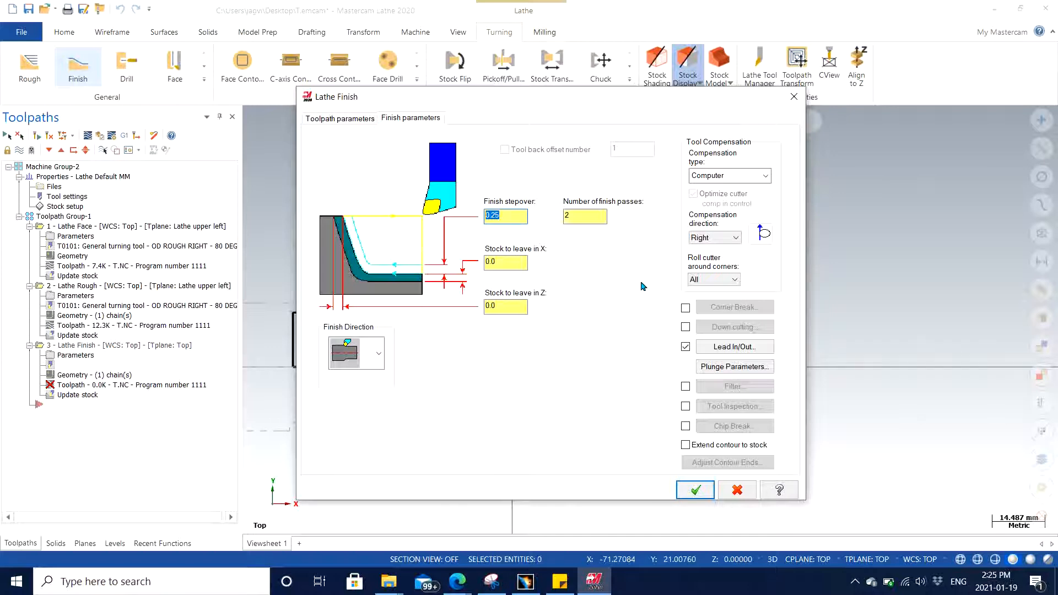
{"action": "type", "text": "0.1"}
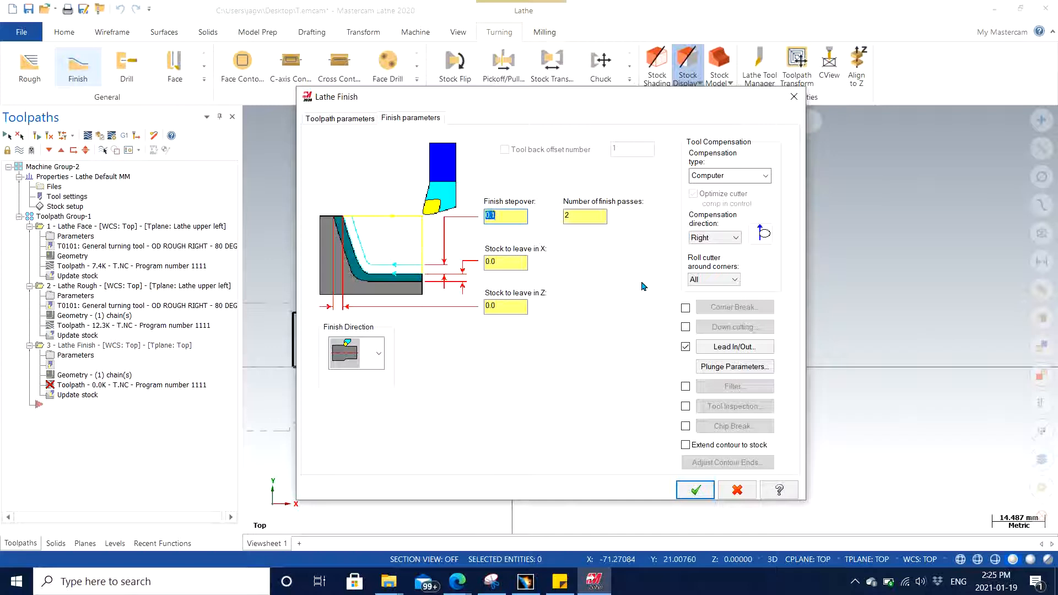
{"action": "mouse_move", "coordinate": [640, 290]}
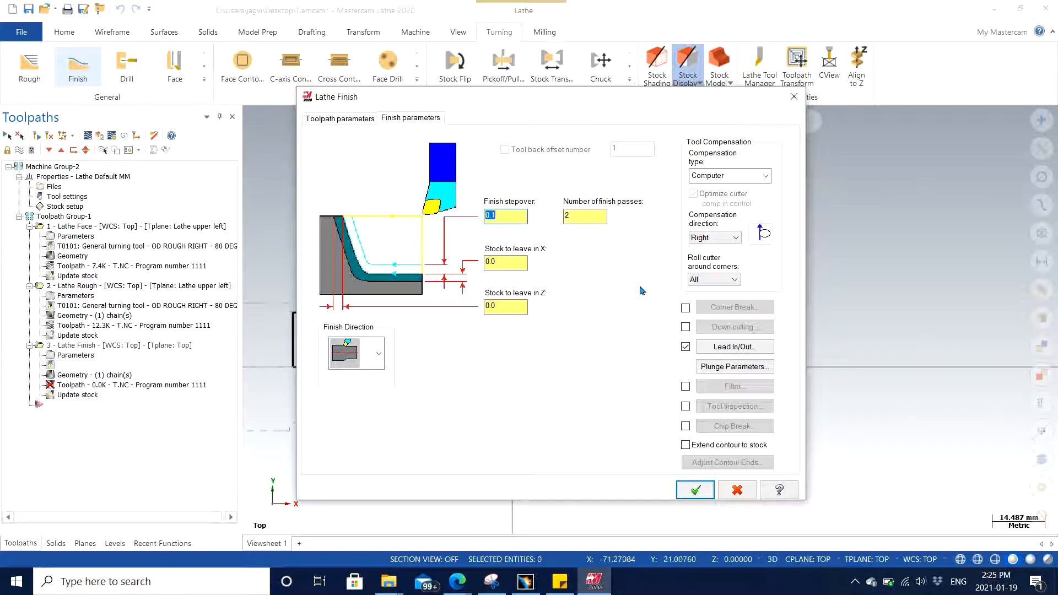
{"action": "mouse_move", "coordinate": [771, 358]}
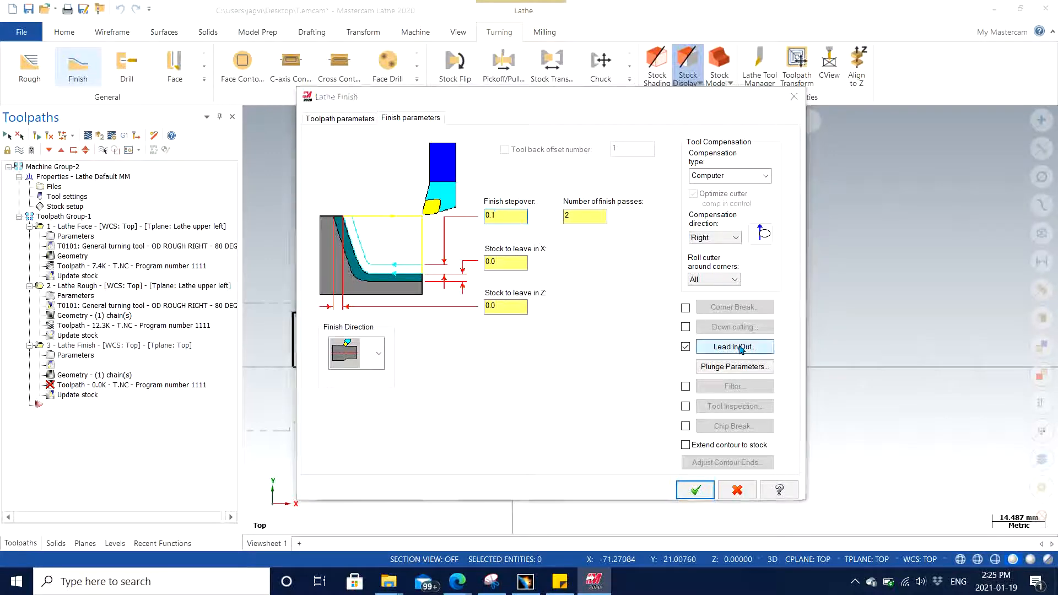
Enable finish lead-in and lead-out: extend contour 1.0 both ends, 180° entry, 90° exit, length 1
{"action": "left_click", "coordinate": [734, 346]}
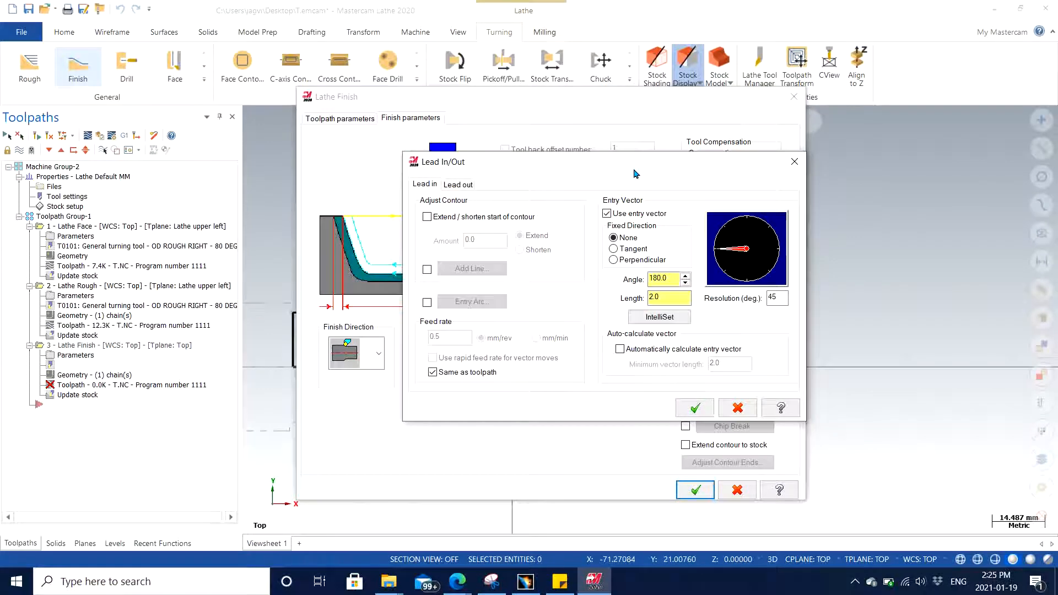
{"action": "mouse_move", "coordinate": [634, 175]}
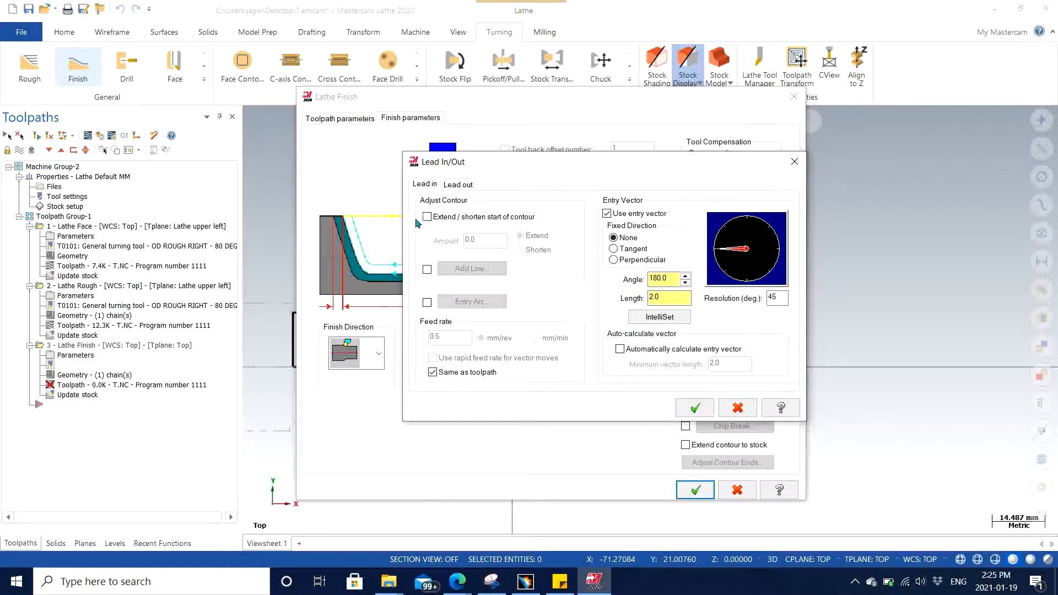
{"action": "left_click", "coordinate": [427, 217]}
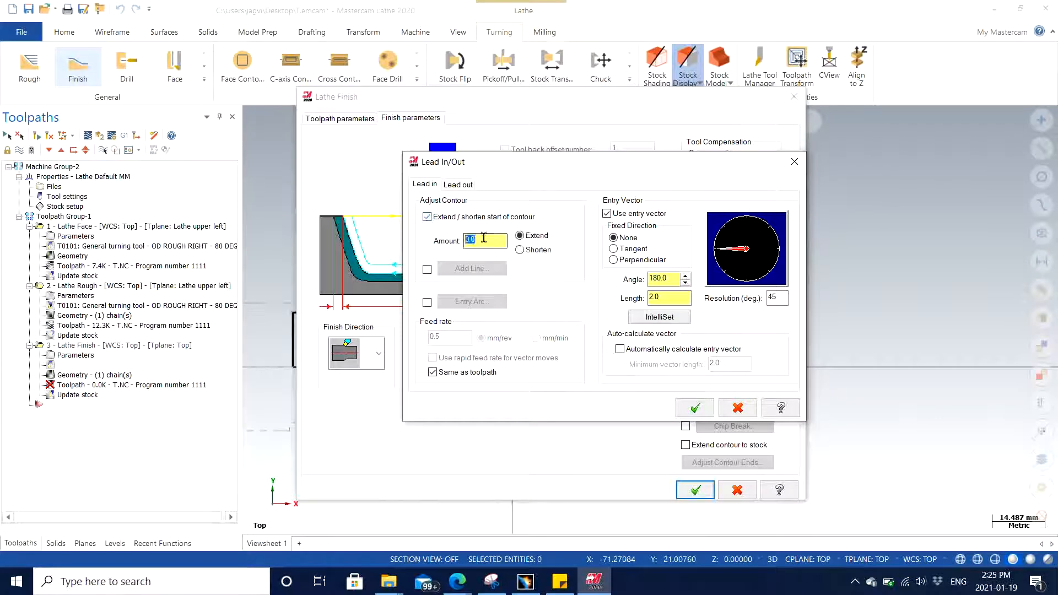
{"action": "type", "text": "1"}
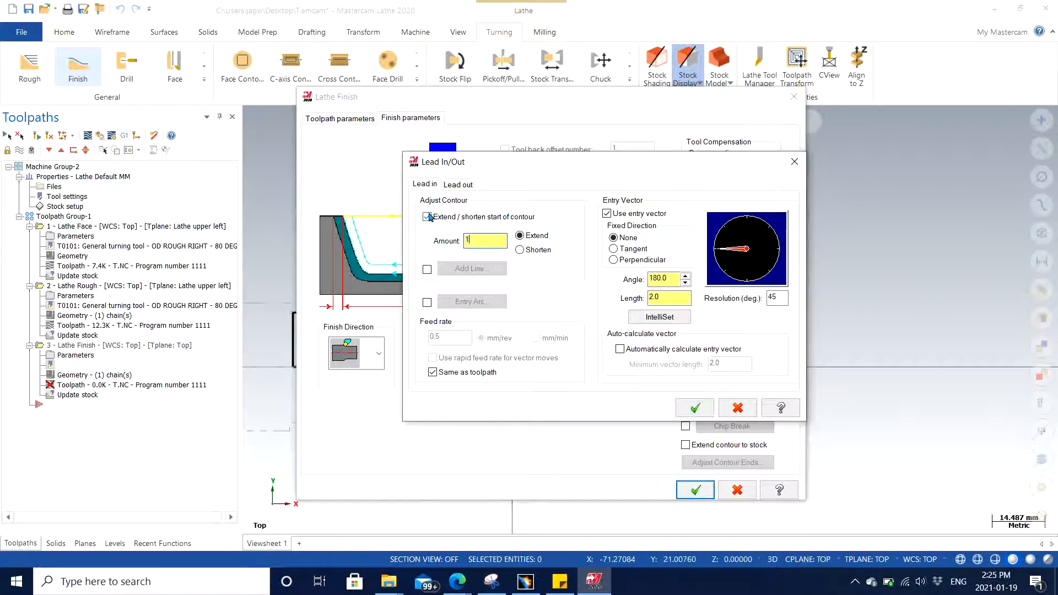
{"action": "left_click", "coordinate": [668, 298]}
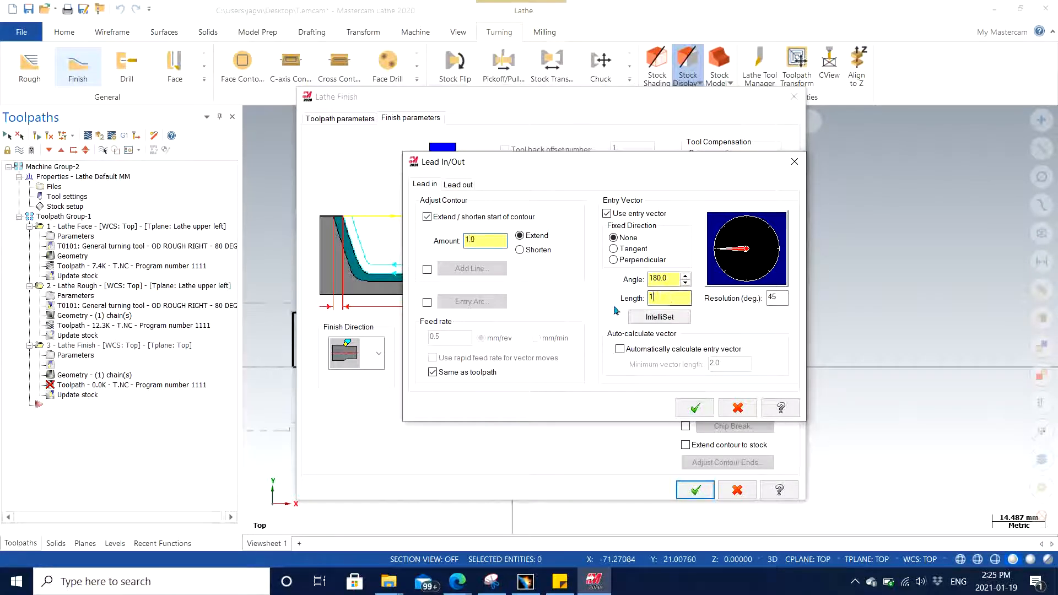
{"action": "left_click", "coordinate": [458, 184]}
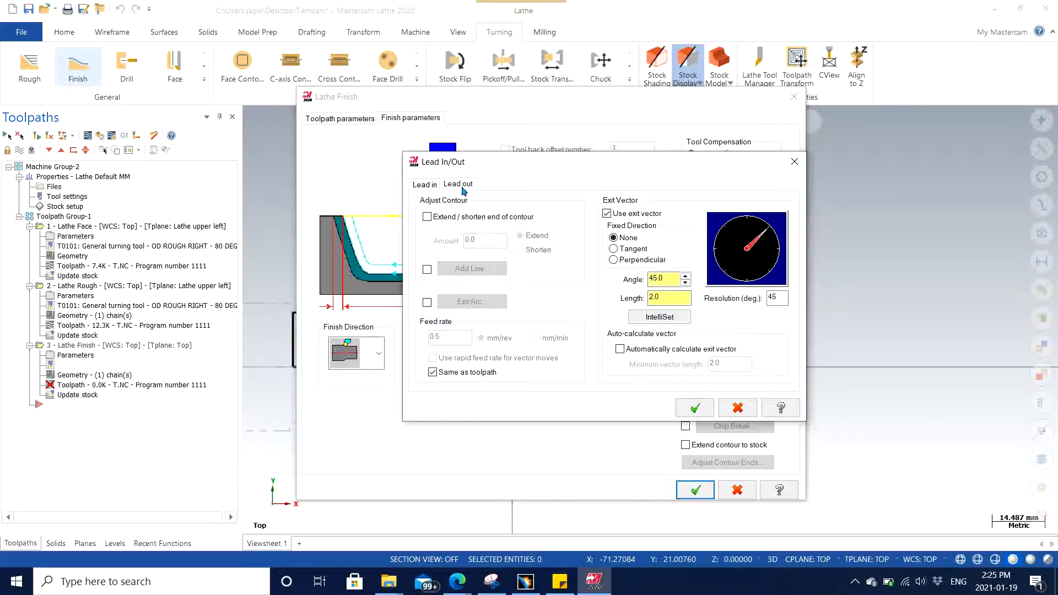
{"action": "left_click", "coordinate": [426, 217]}
{"action": "type", "text": "1"}
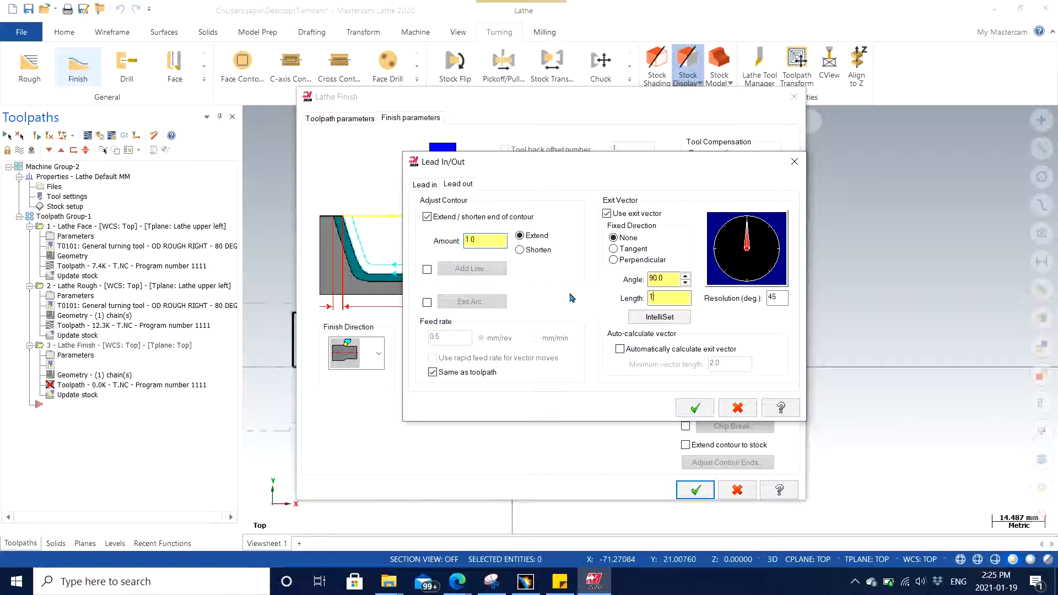
{"action": "left_click", "coordinate": [423, 184]}
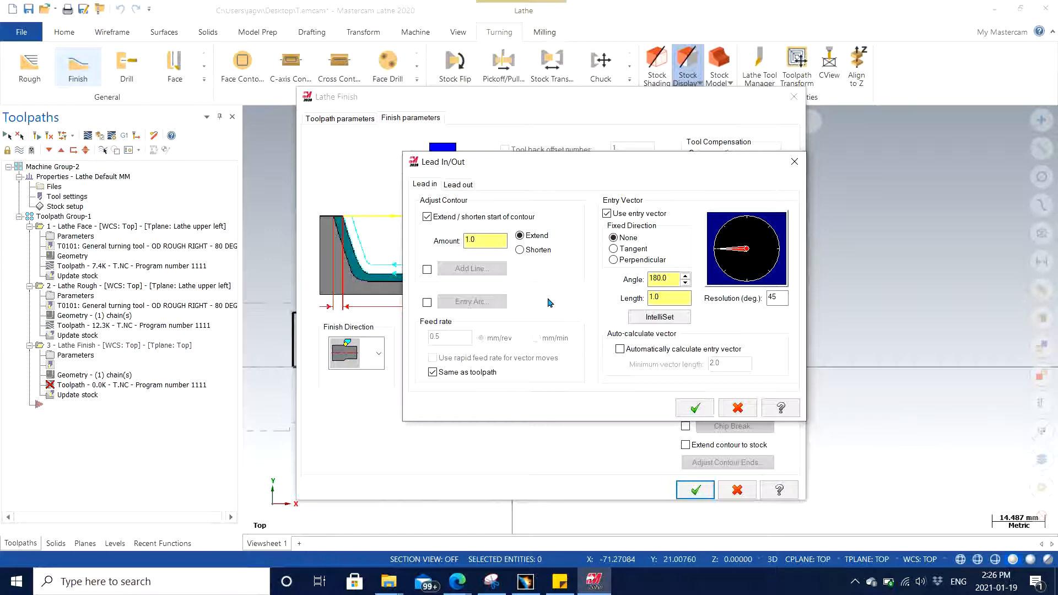
{"action": "left_click", "coordinate": [485, 240]}
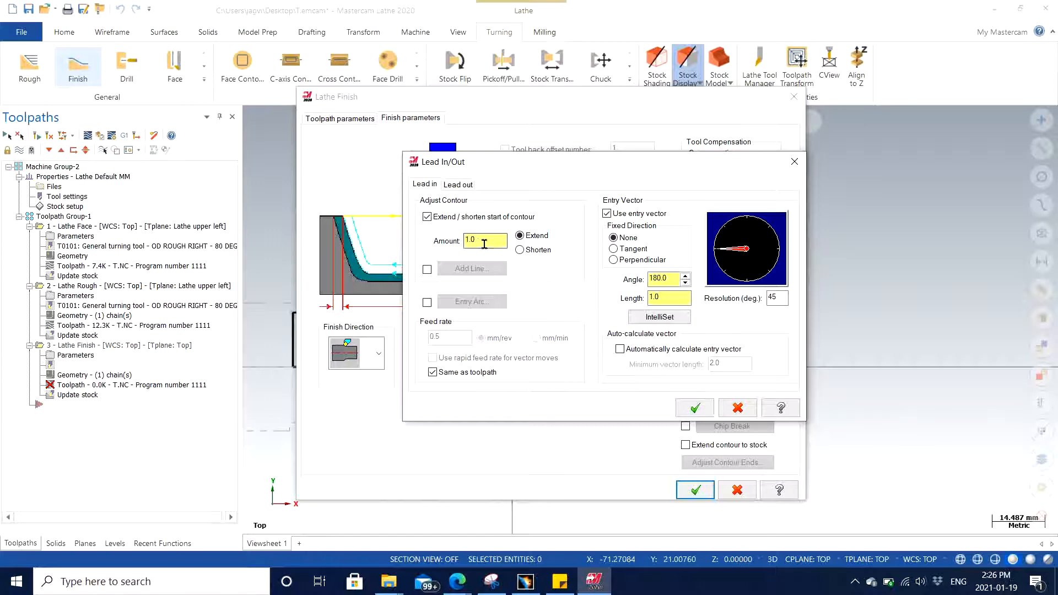
{"action": "left_click", "coordinate": [693, 407]}
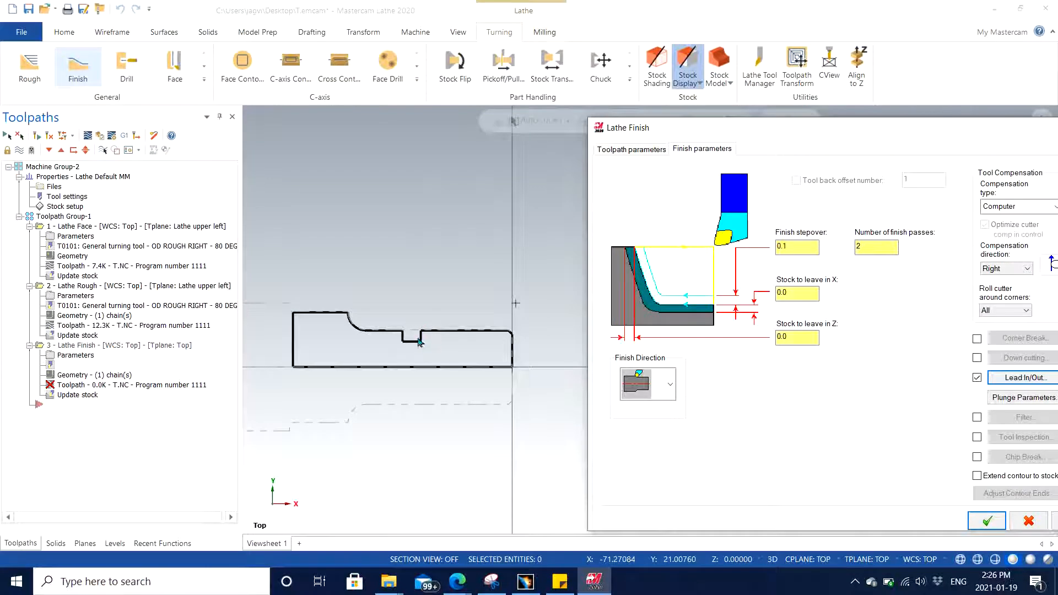
{"action": "mouse_move", "coordinate": [410, 353]}
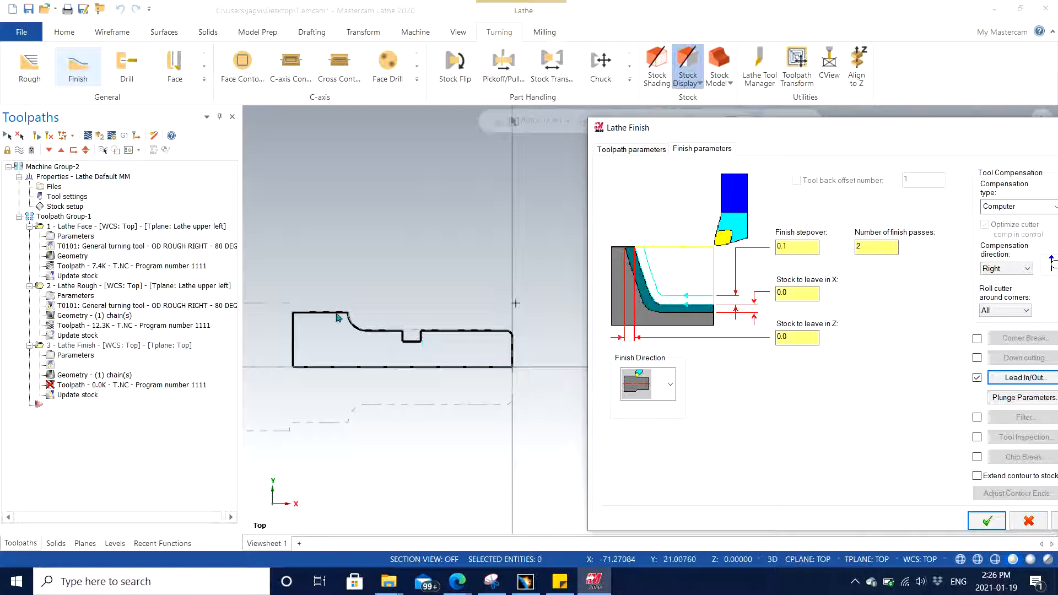
{"action": "mouse_move", "coordinate": [487, 336]}
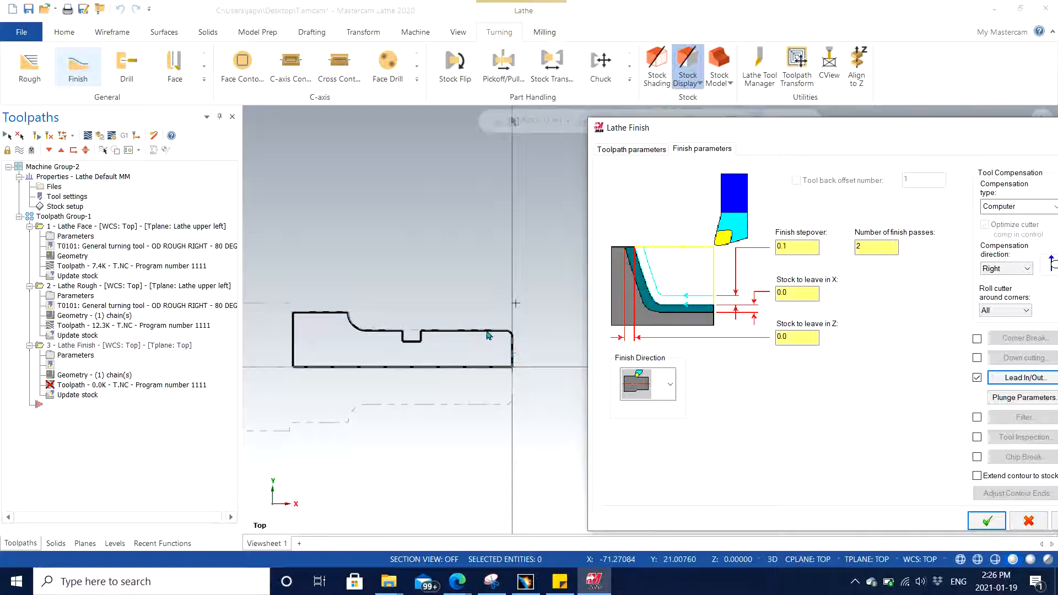
{"action": "mouse_move", "coordinate": [493, 347]}
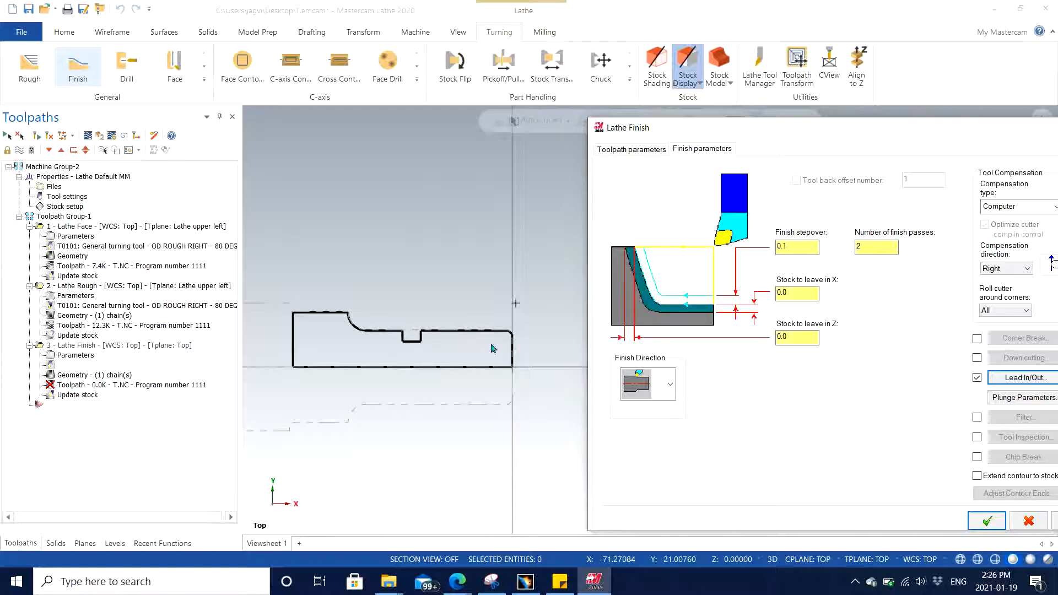
{"action": "mouse_move", "coordinate": [407, 336]}
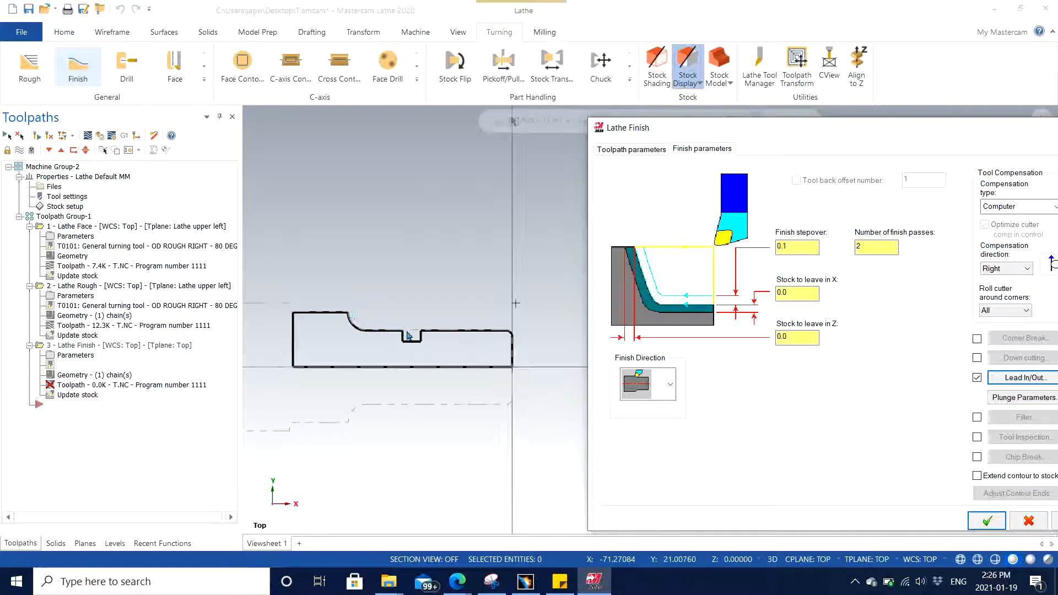
{"action": "mouse_move", "coordinate": [378, 335]}
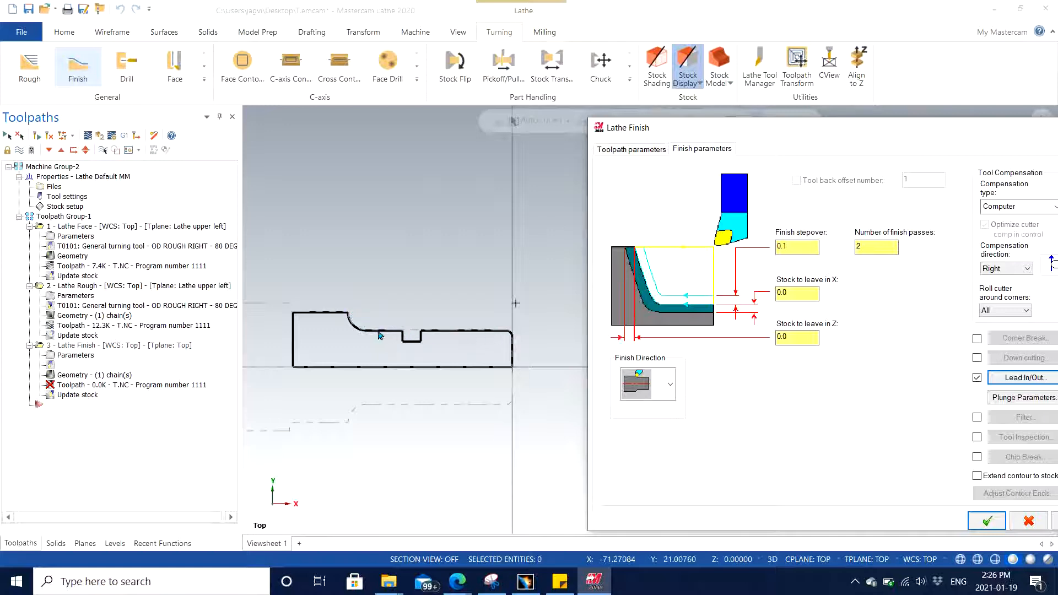
{"action": "mouse_move", "coordinate": [378, 308]}
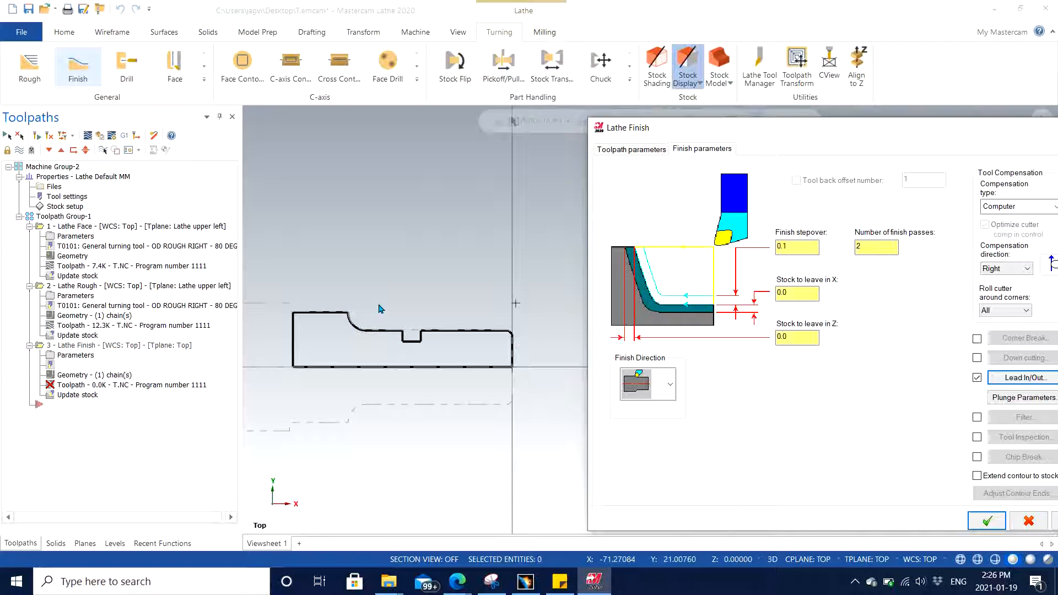
{"action": "mouse_move", "coordinate": [449, 347]}
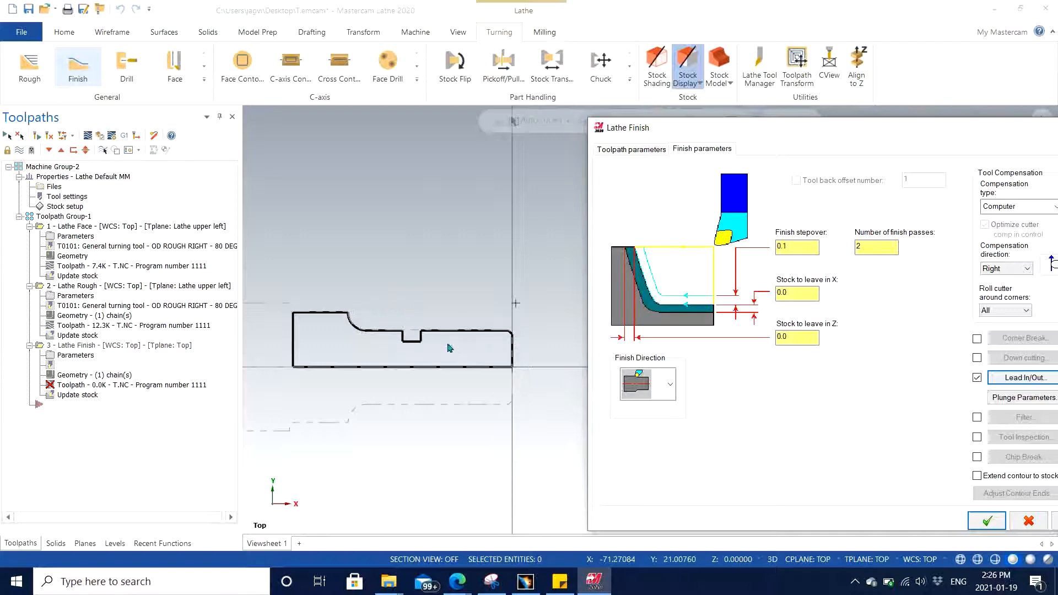
{"action": "mouse_move", "coordinate": [422, 345]}
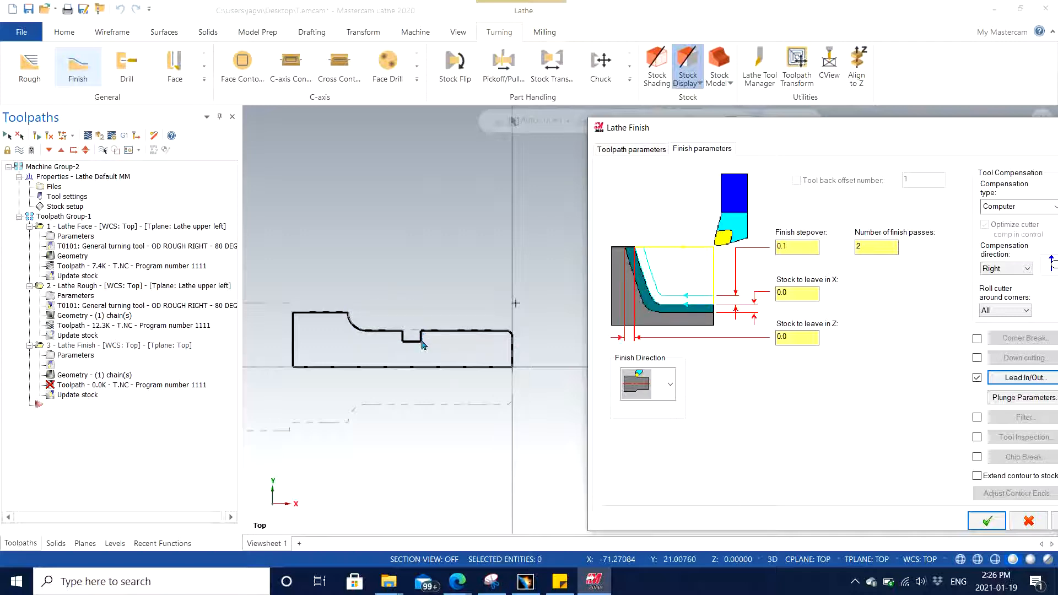
{"action": "mouse_move", "coordinate": [431, 338]}
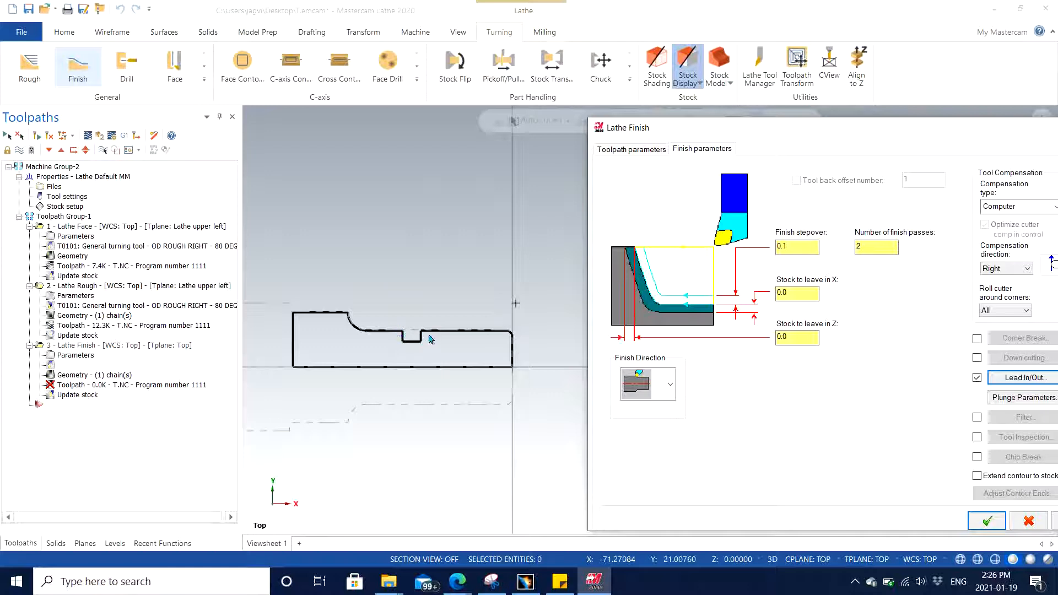
{"action": "mouse_move", "coordinate": [426, 353]}
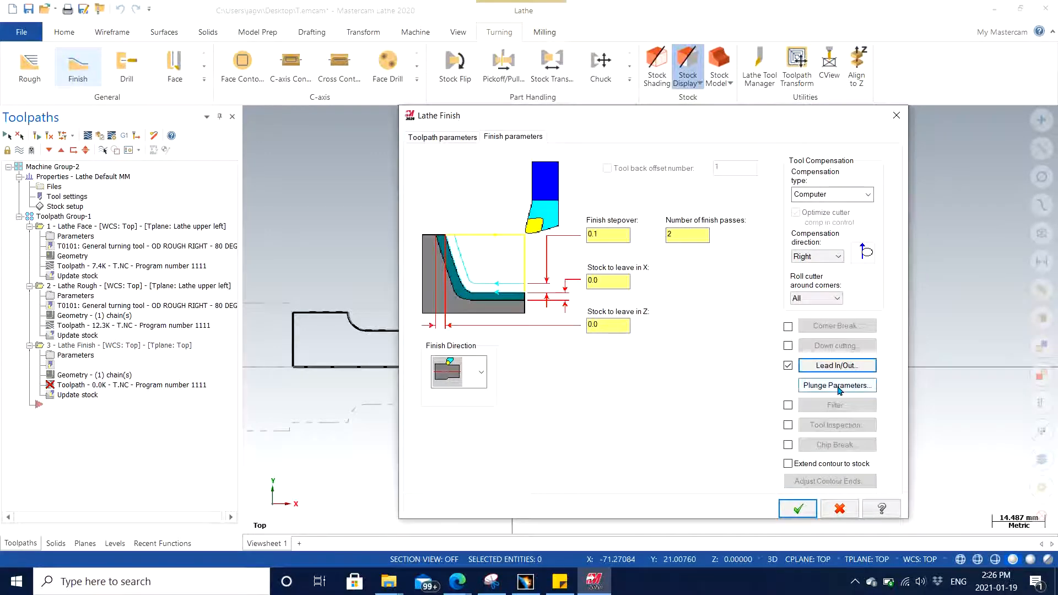
Choose the third plunge cutting option with 0.0 front and 3.0 back clearance angles
{"action": "left_click", "coordinate": [836, 385]}
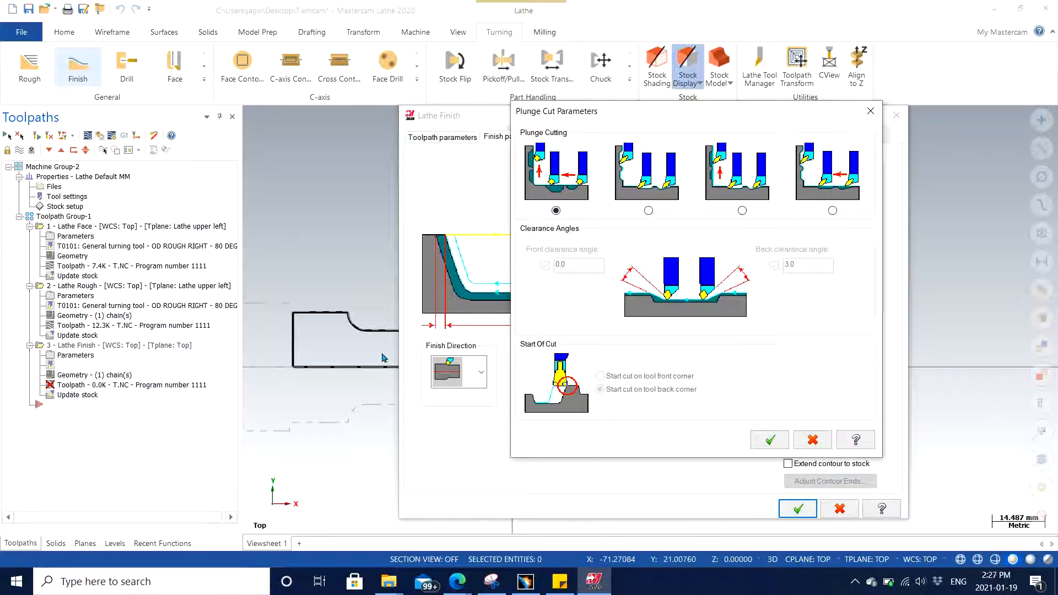
{"action": "mouse_move", "coordinate": [384, 354]}
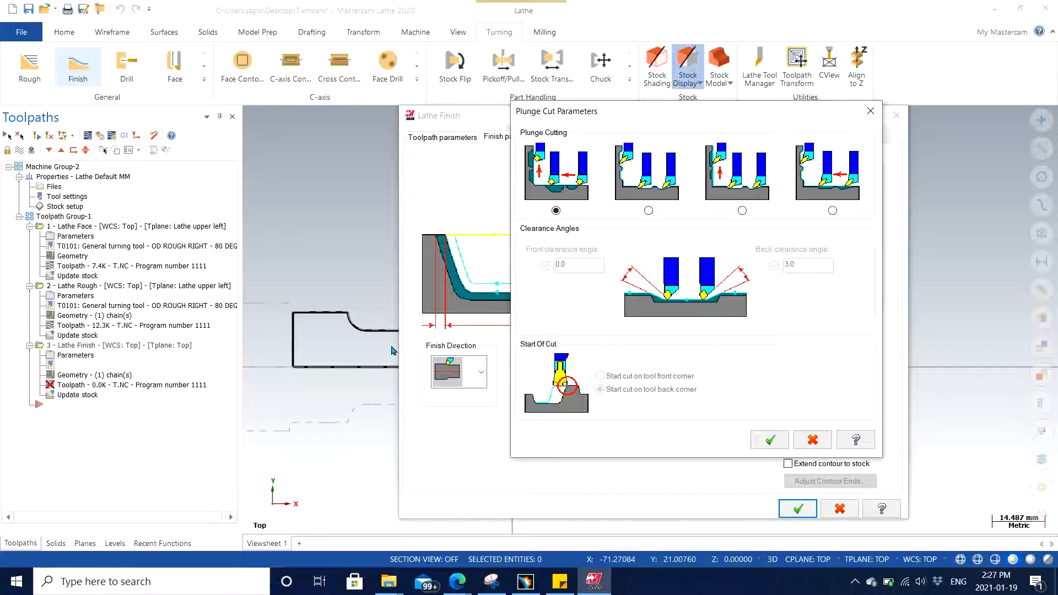
{"action": "mouse_move", "coordinate": [706, 245]}
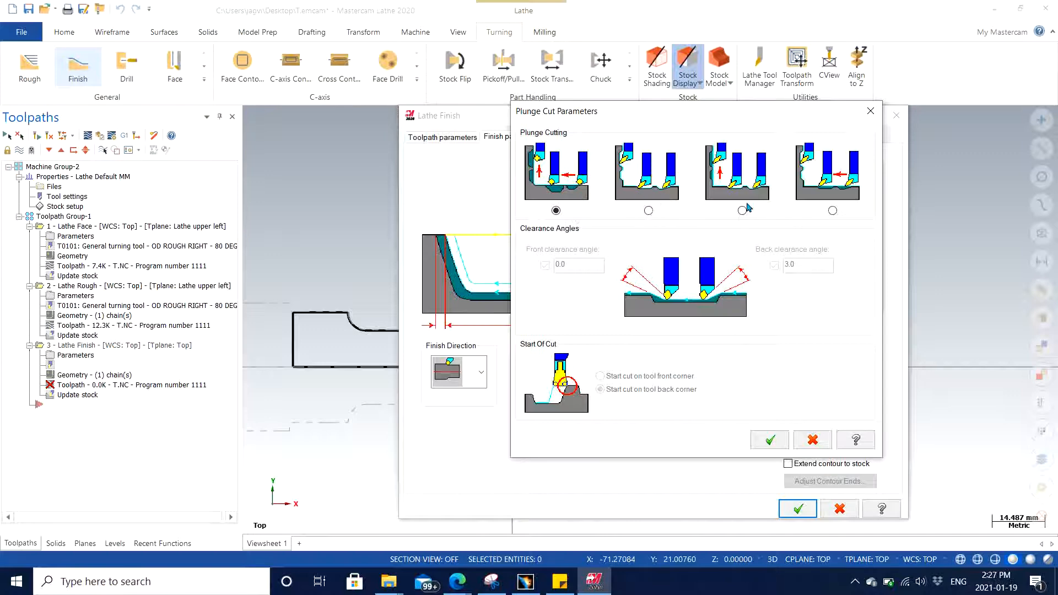
{"action": "mouse_move", "coordinate": [744, 208]}
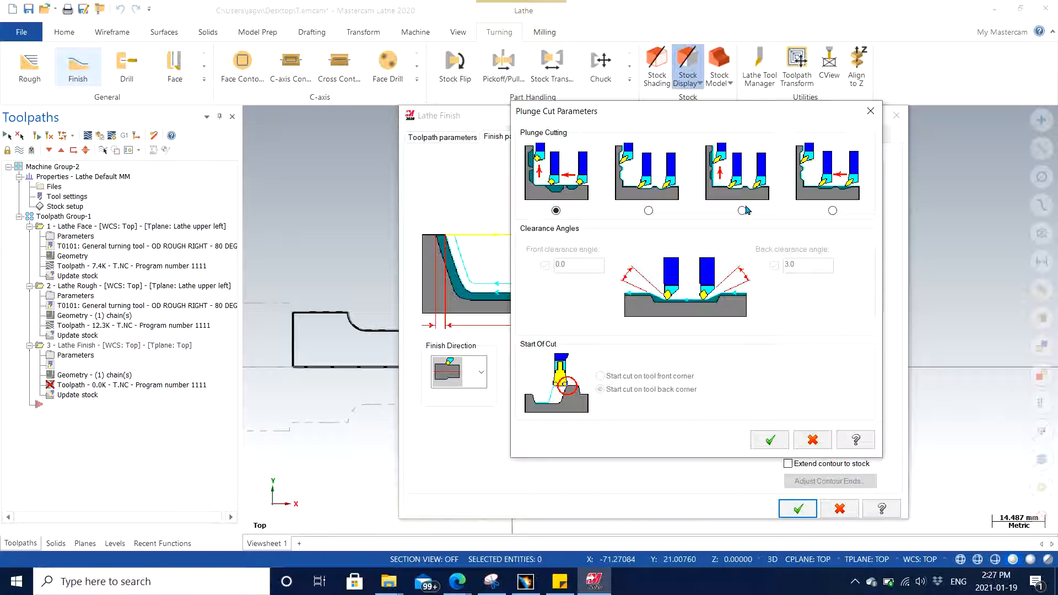
{"action": "left_click", "coordinate": [742, 211]}
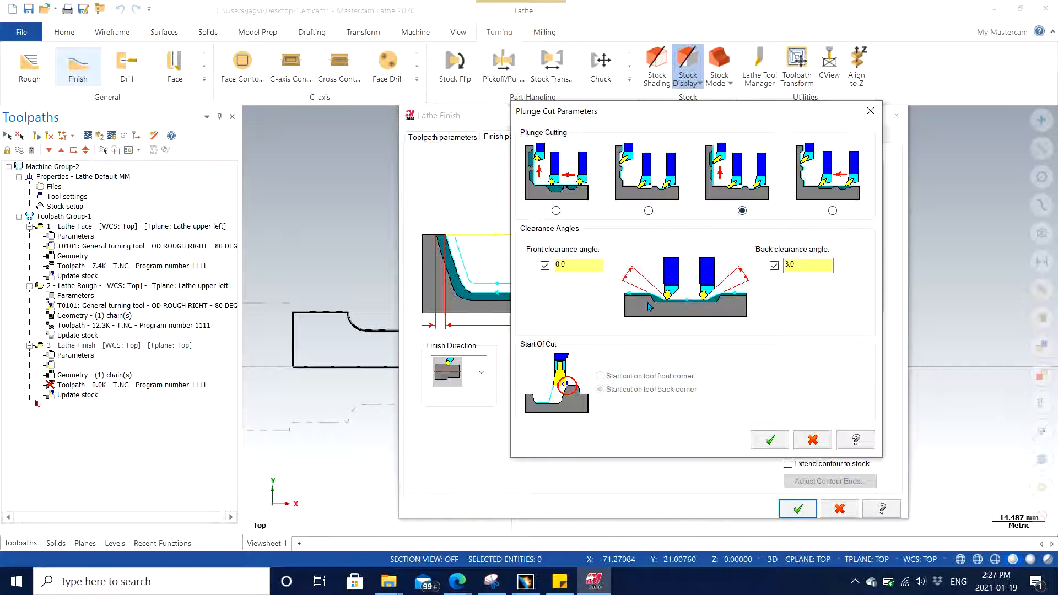
{"action": "mouse_move", "coordinate": [631, 277]}
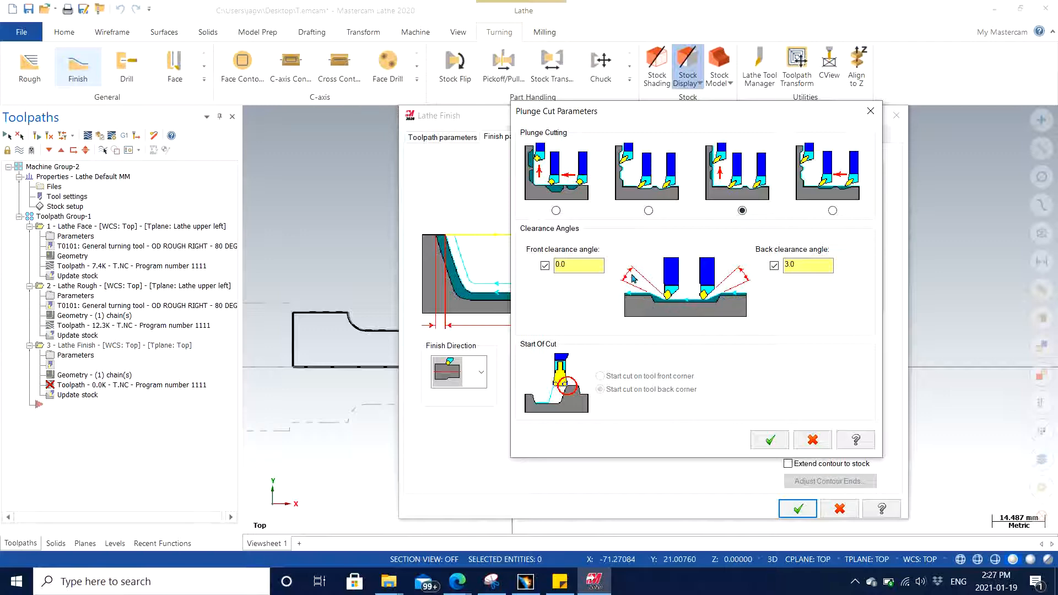
{"action": "mouse_move", "coordinate": [740, 312]}
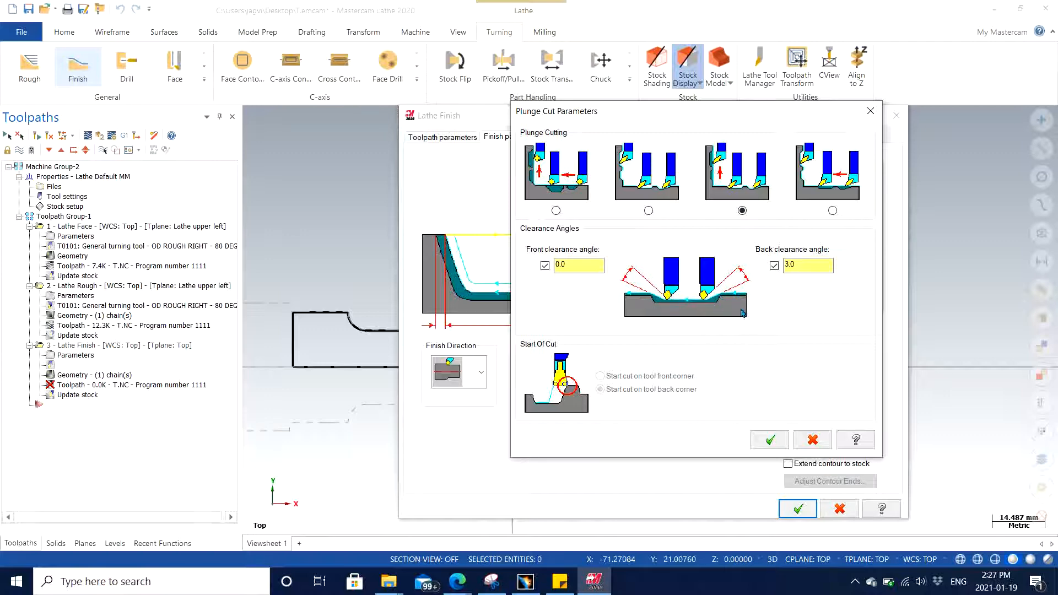
{"action": "mouse_move", "coordinate": [746, 318]}
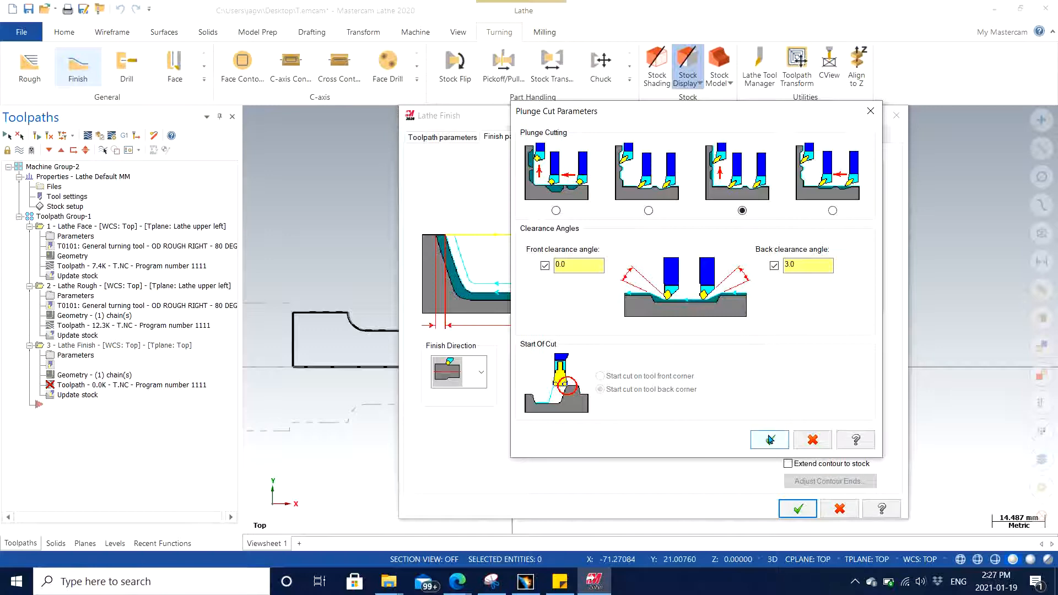
{"action": "left_click", "coordinate": [769, 440]}
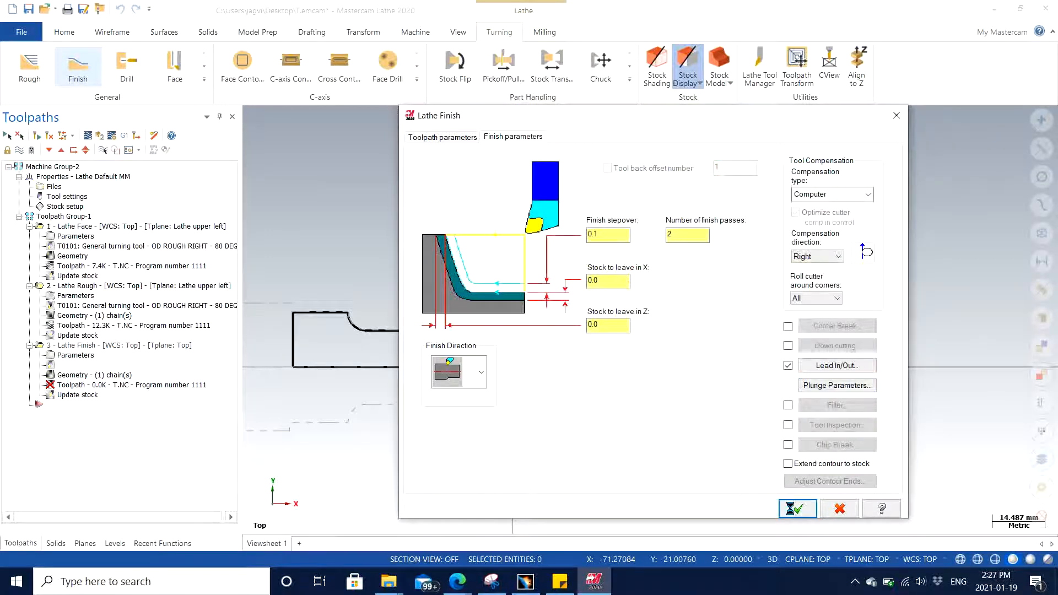
{"action": "left_click", "coordinate": [796, 508]}
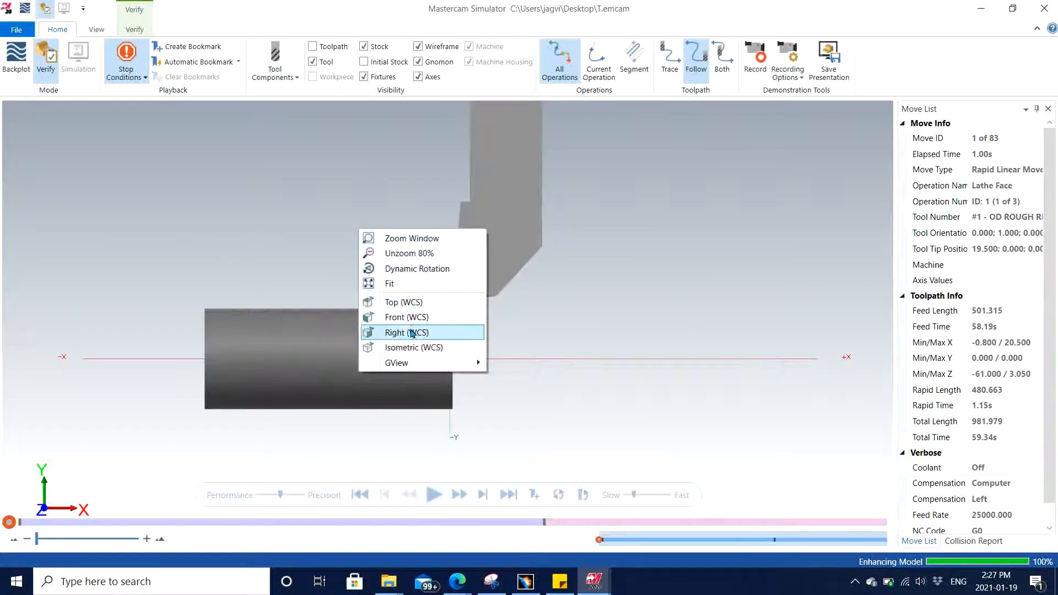
Switch to isometric view and play the verification through all 83 moves
{"action": "left_click", "coordinate": [413, 347]}
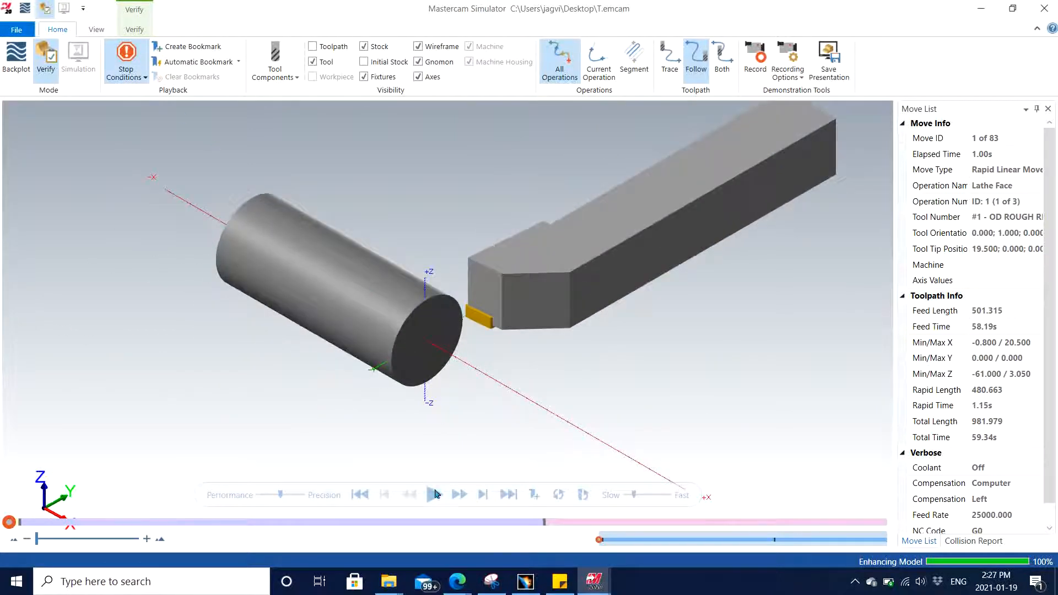
{"action": "left_click", "coordinate": [434, 495]}
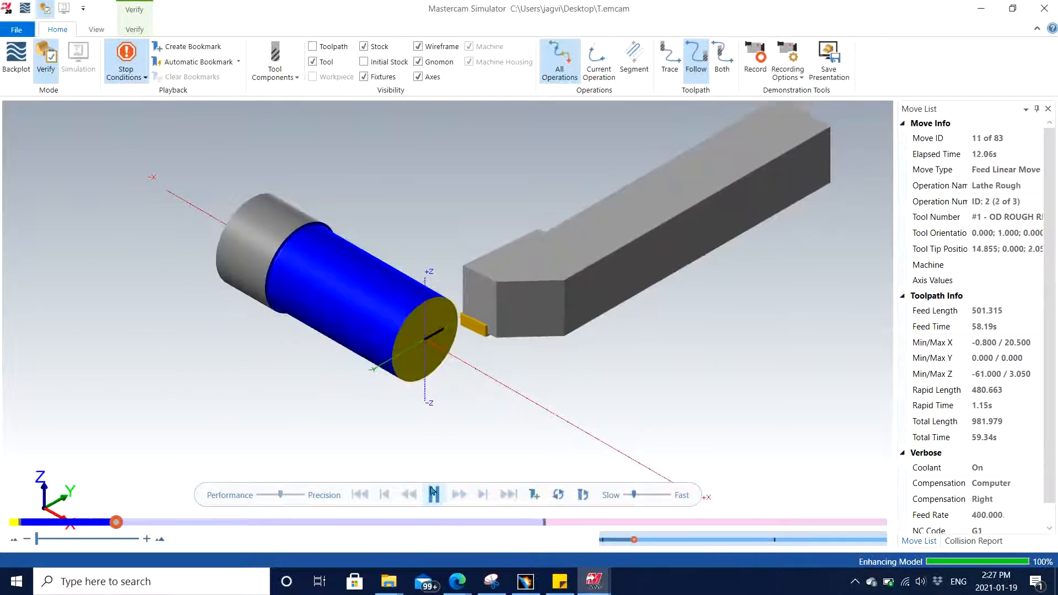
{"action": "left_click", "coordinate": [434, 495]}
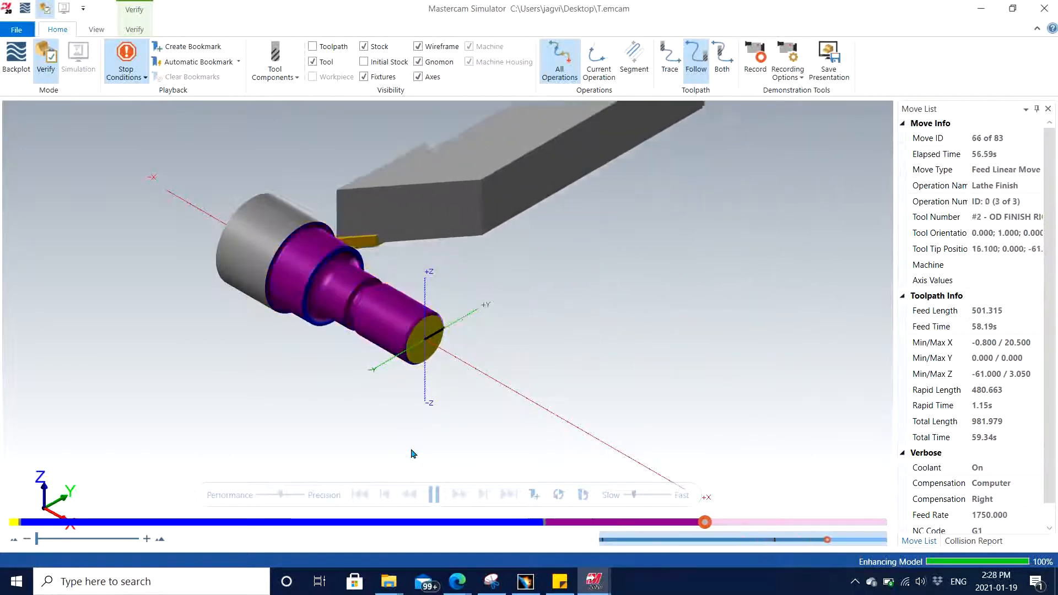
{"action": "left_click", "coordinate": [435, 495]}
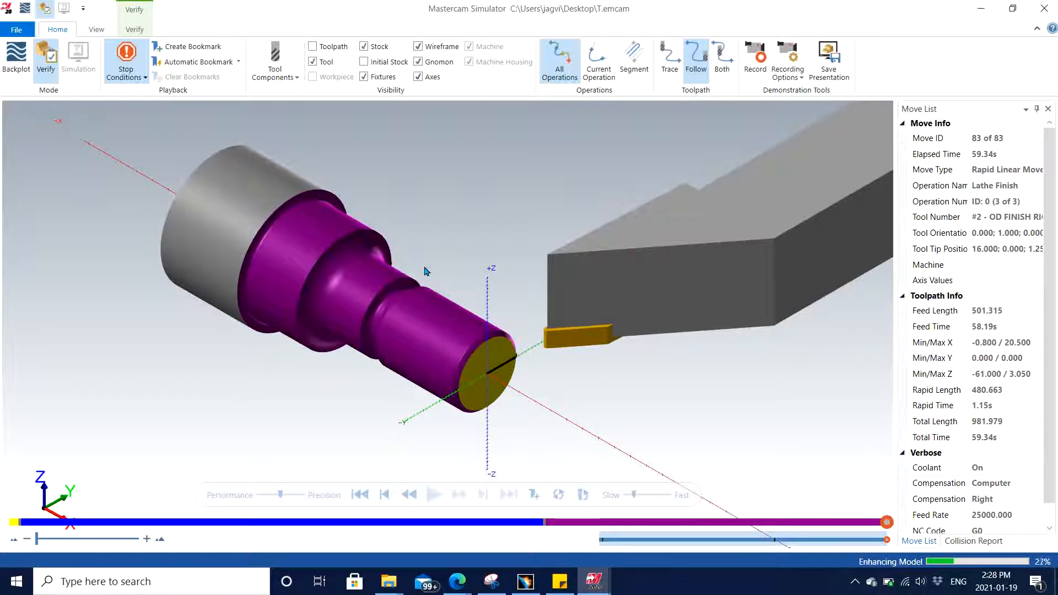
{"action": "mouse_move", "coordinate": [476, 267]}
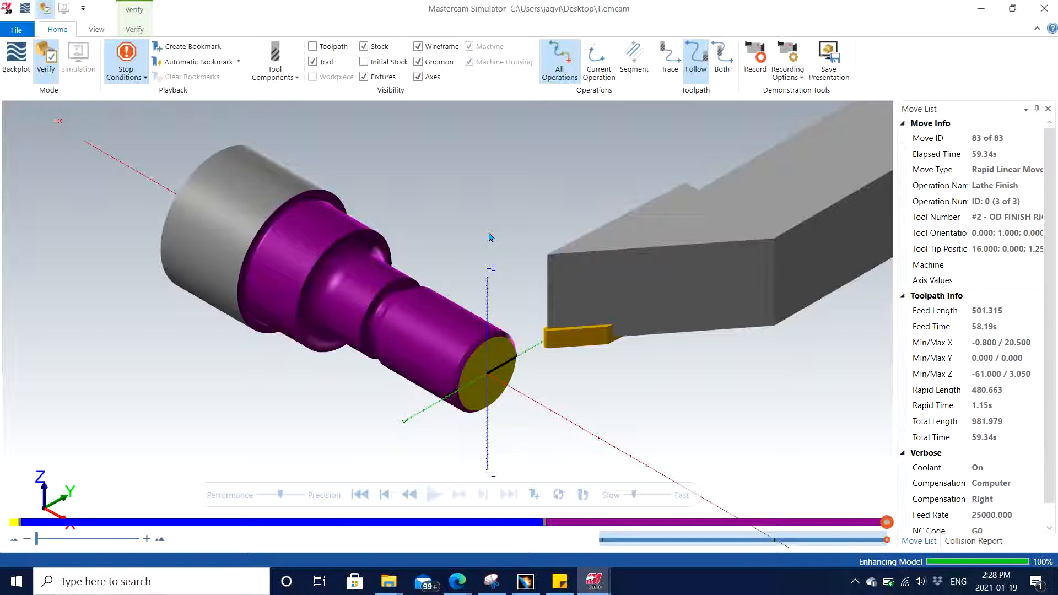
{"action": "mouse_move", "coordinate": [526, 233]}
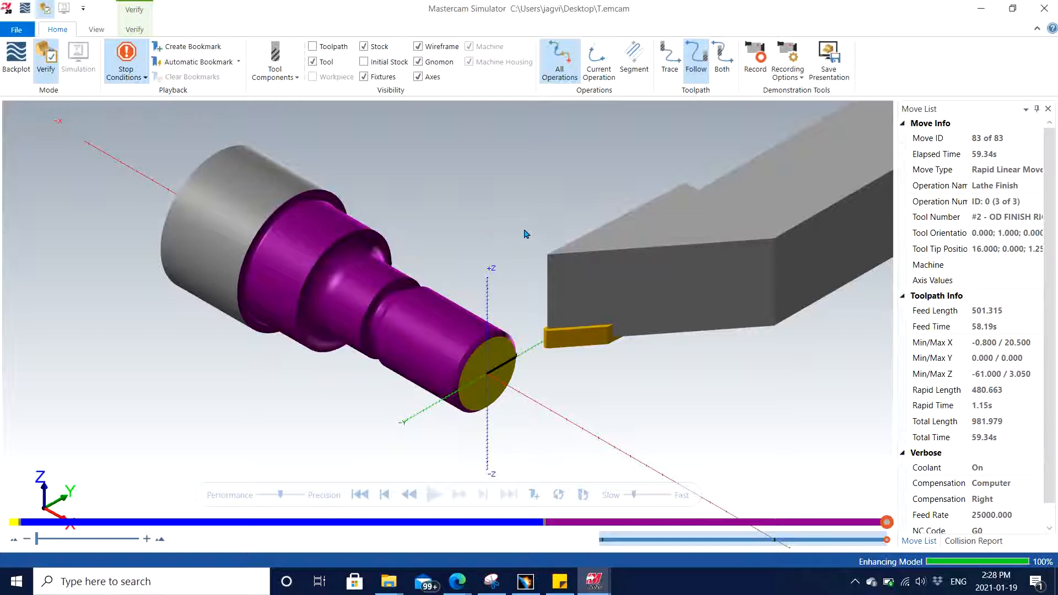